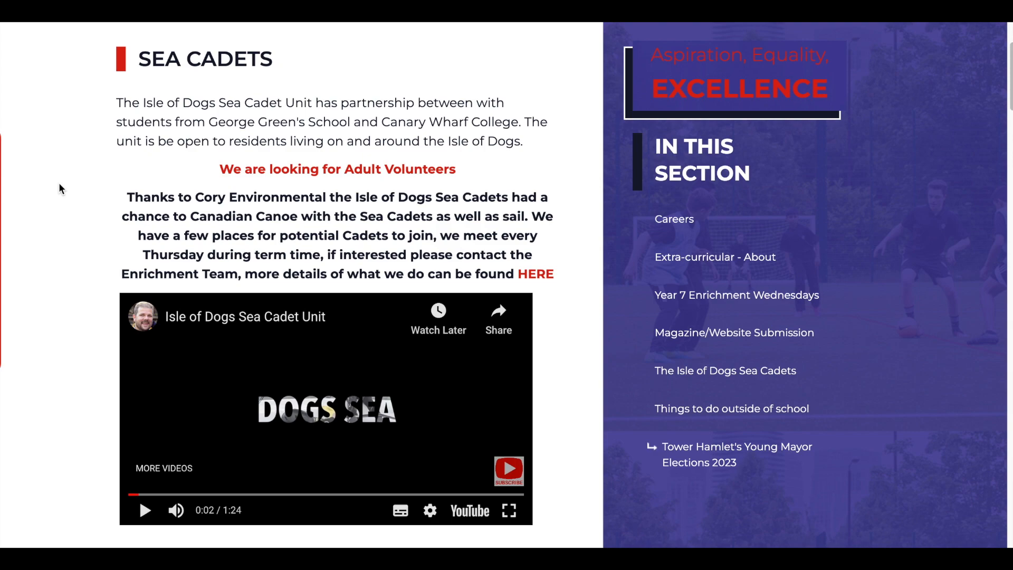
pyautogui.moveTo(443, 515)
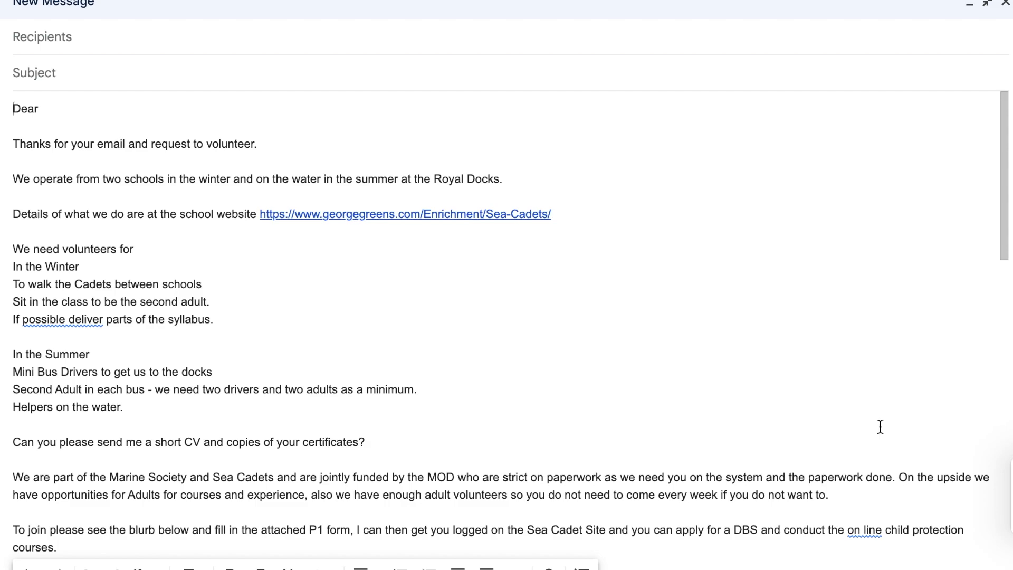
pyautogui.moveTo(537, 219)
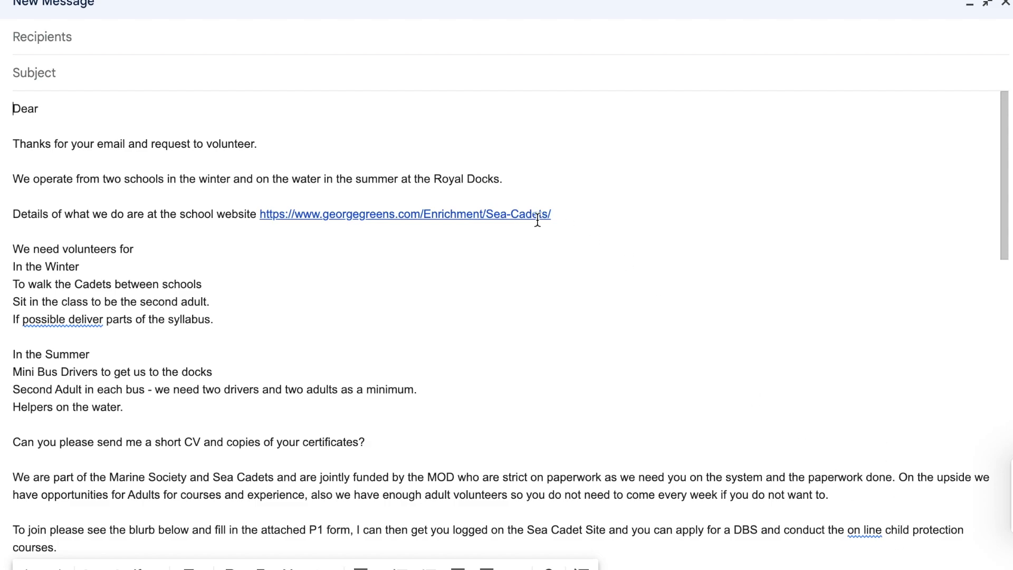
pyautogui.moveTo(524, 278)
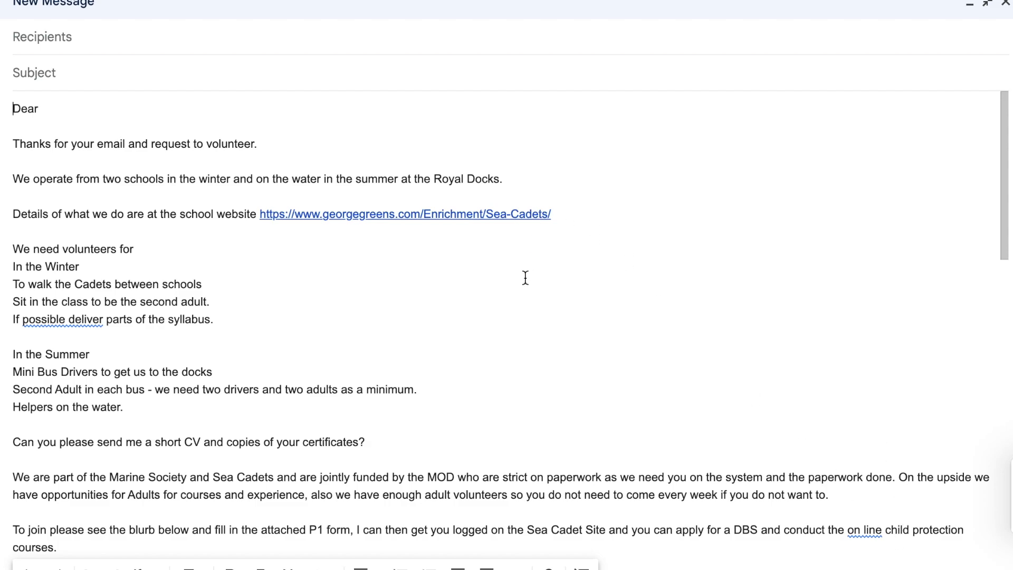
# Search units with 'SALISBURY' and set the form's Unit to ISLE OF DOGS (EMBRYO).
pyautogui.scroll(-3)
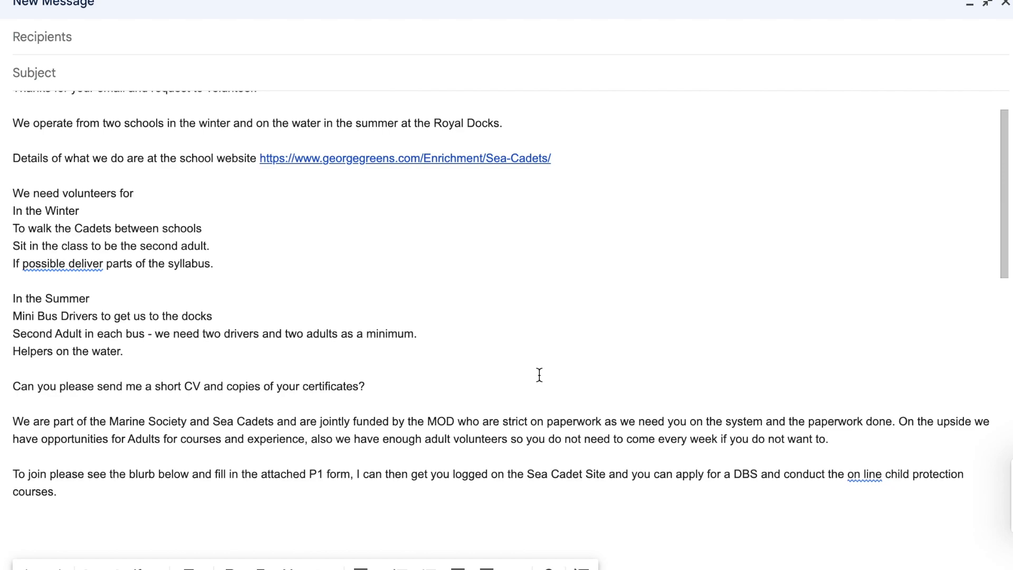
pyautogui.moveTo(561, 318)
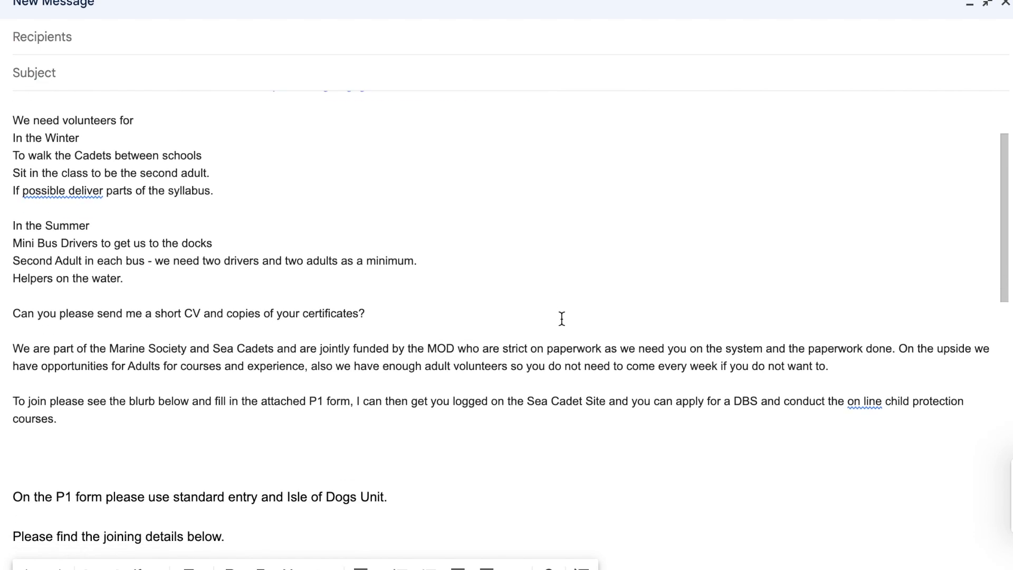
pyautogui.scroll(-3)
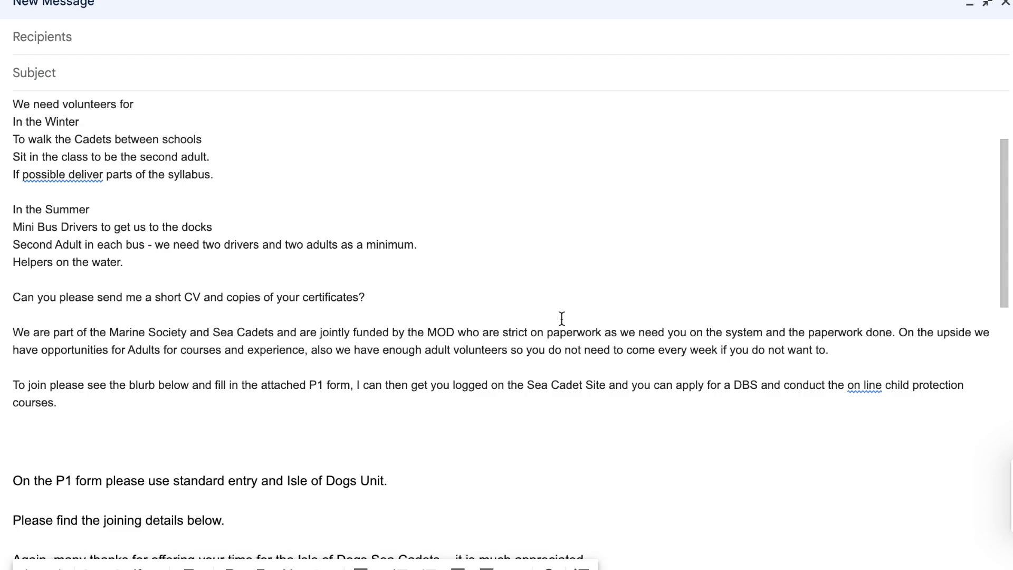
pyautogui.scroll(-3)
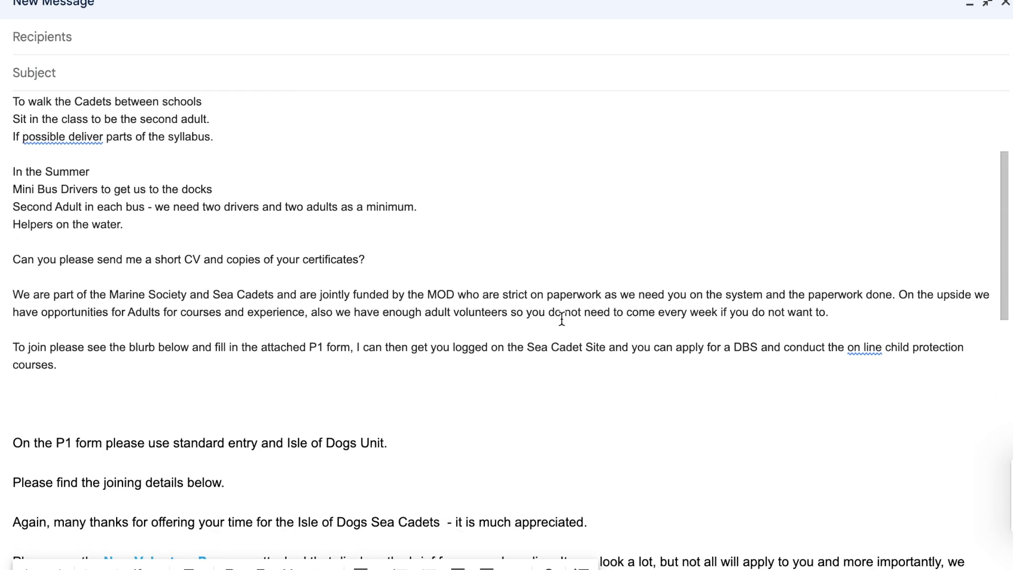
pyautogui.scroll(-3)
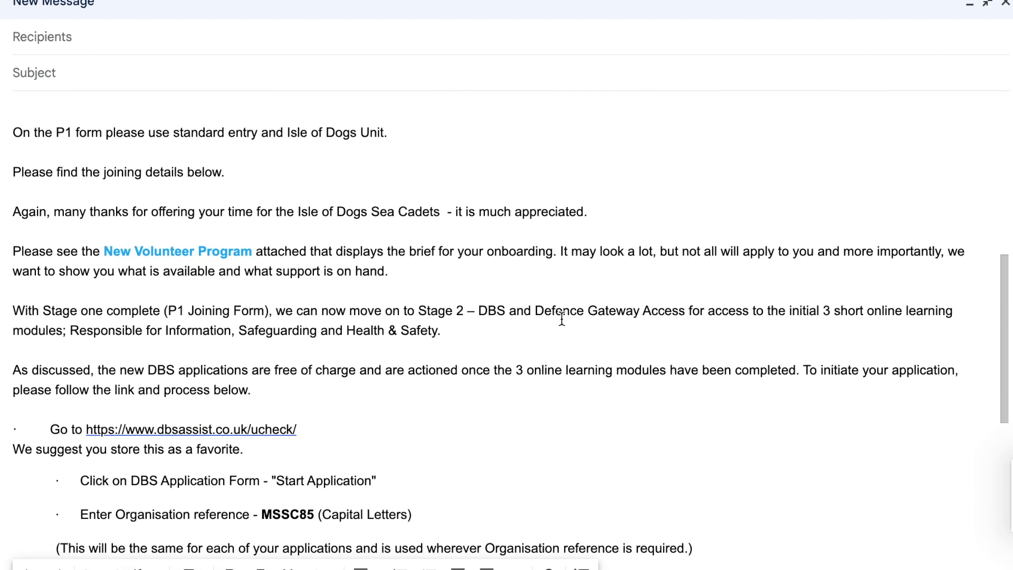
pyautogui.moveTo(581, 335)
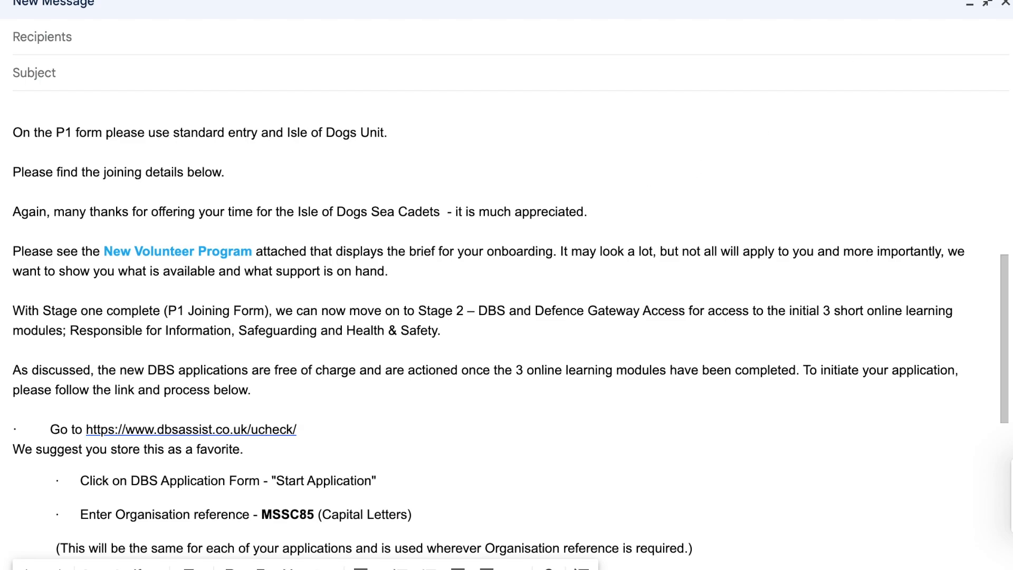
pyautogui.click(178, 251)
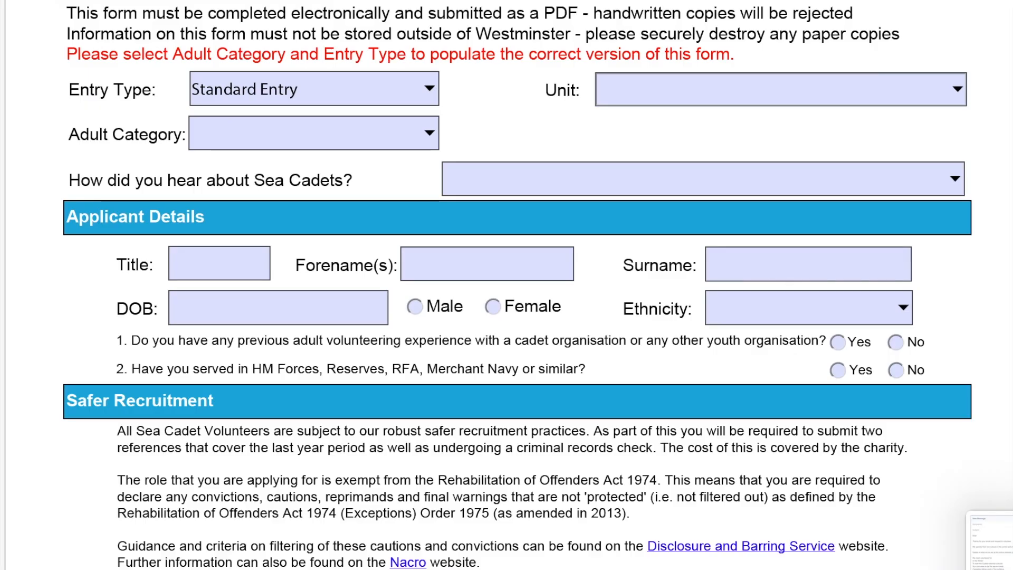
pyautogui.moveTo(408, 98)
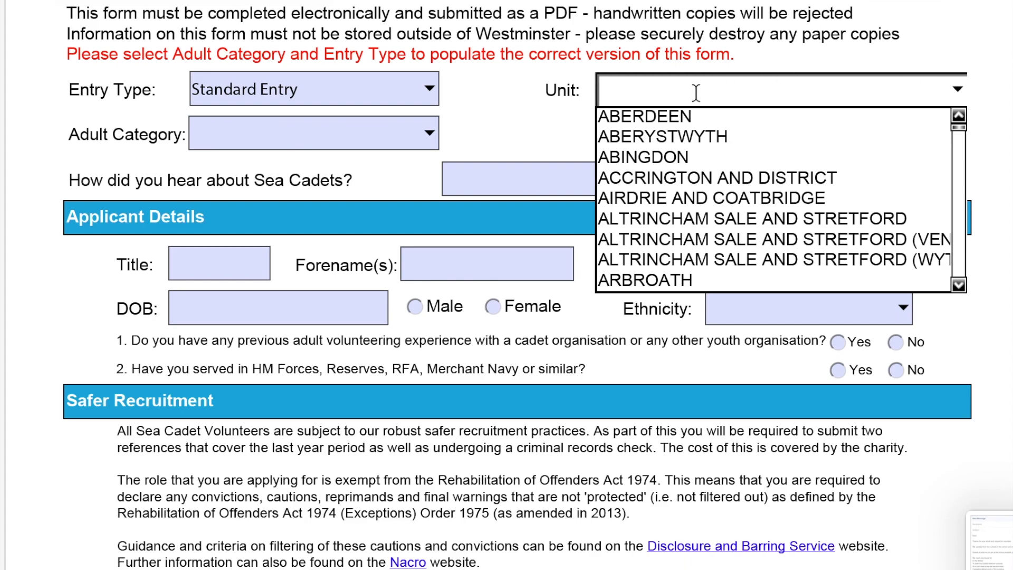
pyautogui.write('SALISBURY')
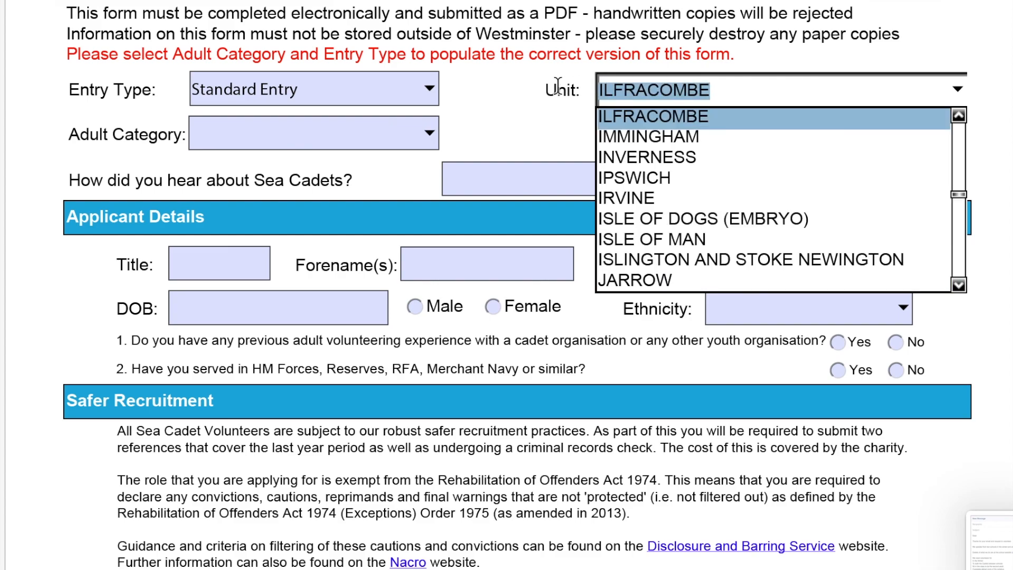
pyautogui.click(702, 218)
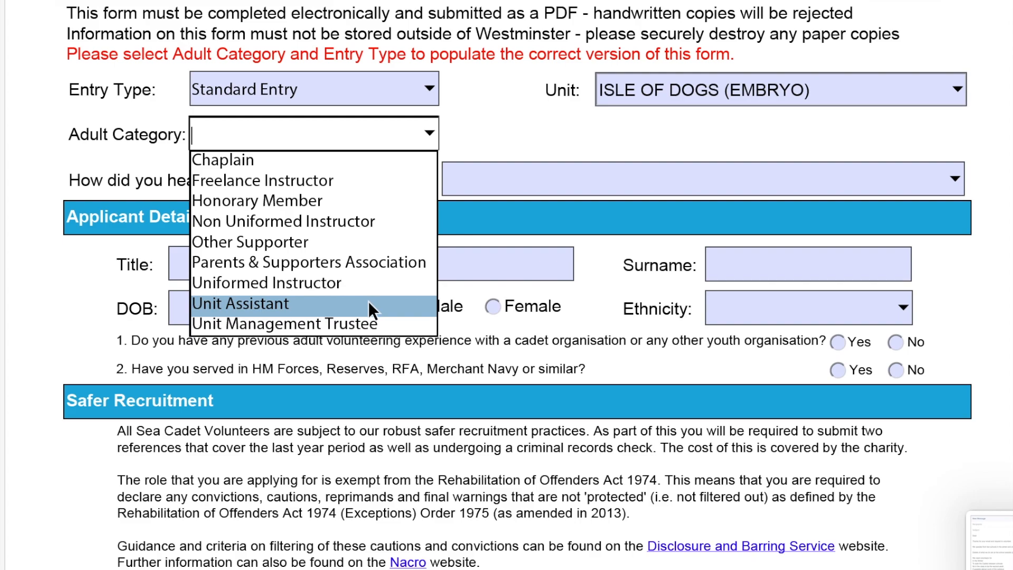
# Set Adult Category to Unit Assistant and referral source to Family or Friends.
pyautogui.click(241, 304)
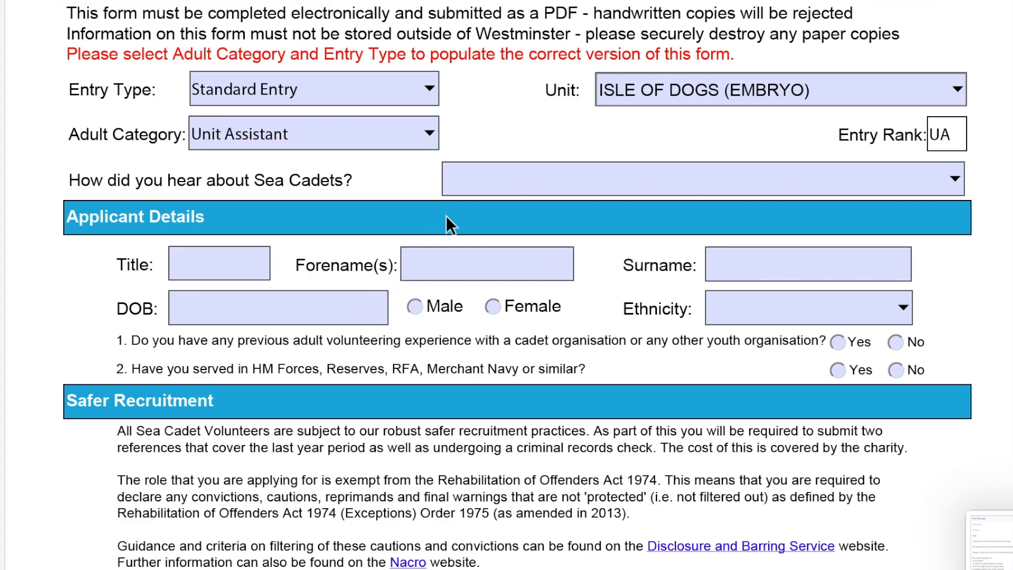
pyautogui.click(955, 179)
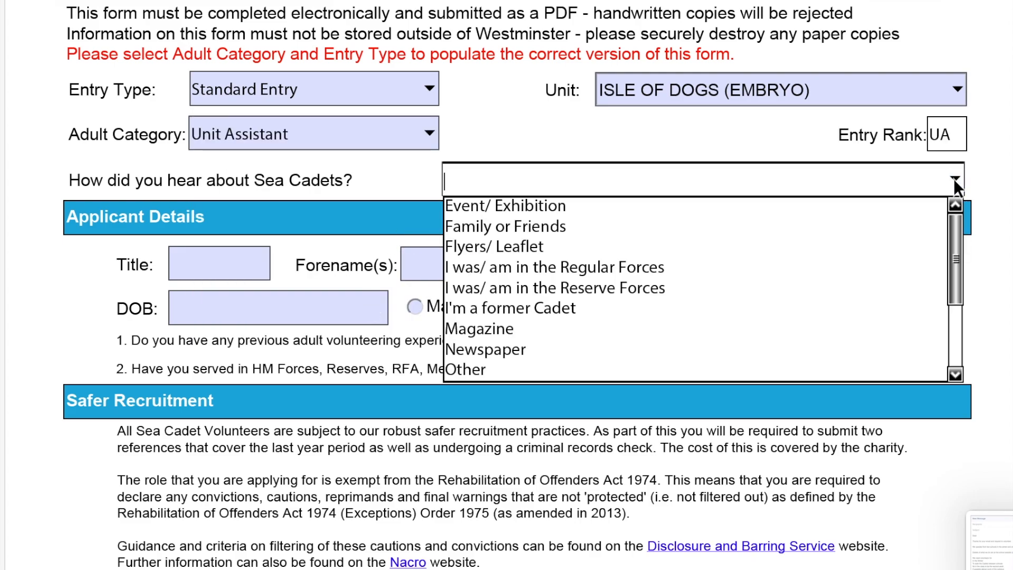
pyautogui.moveTo(697, 380)
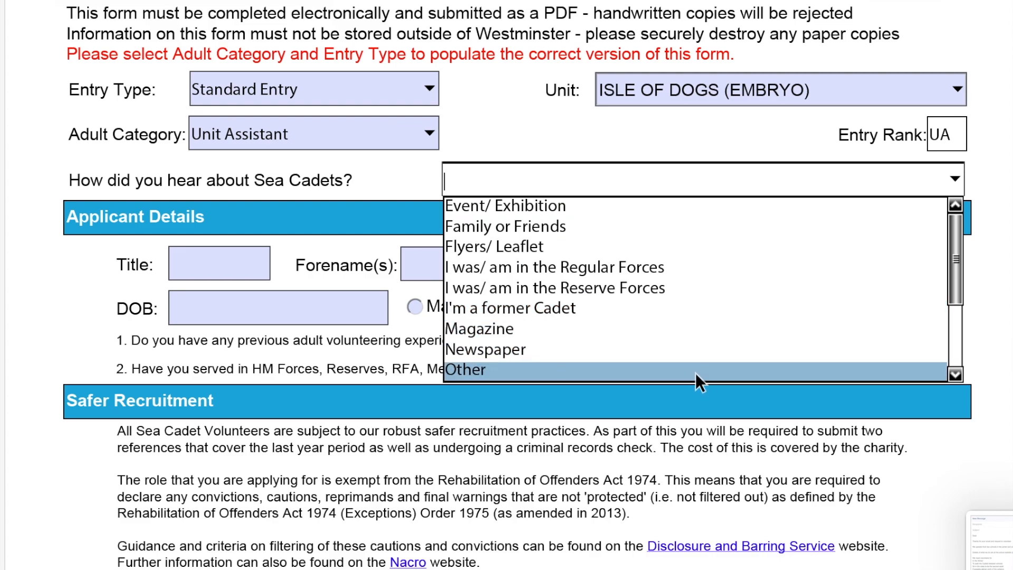
pyautogui.moveTo(639, 227)
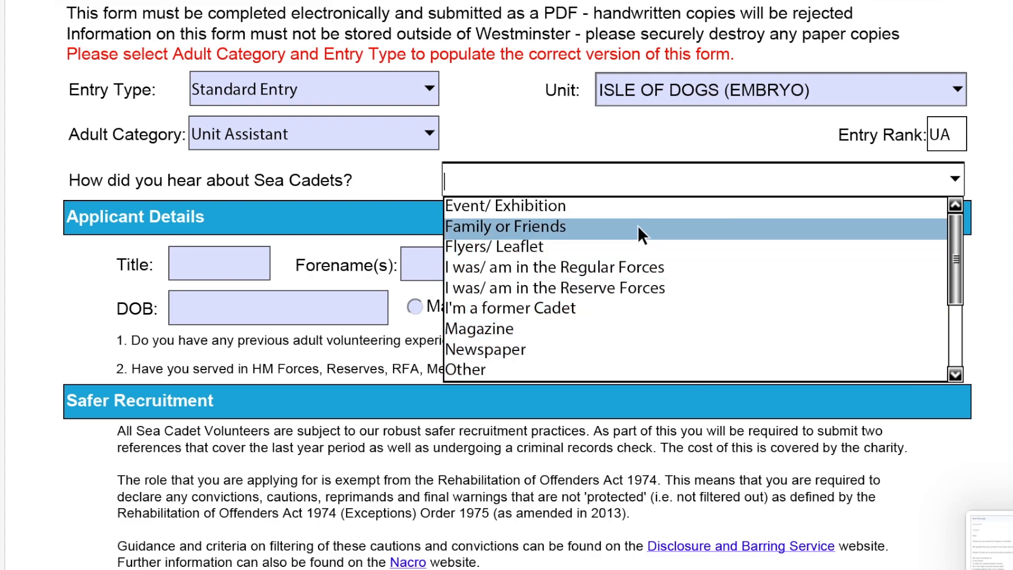
pyautogui.click(505, 226)
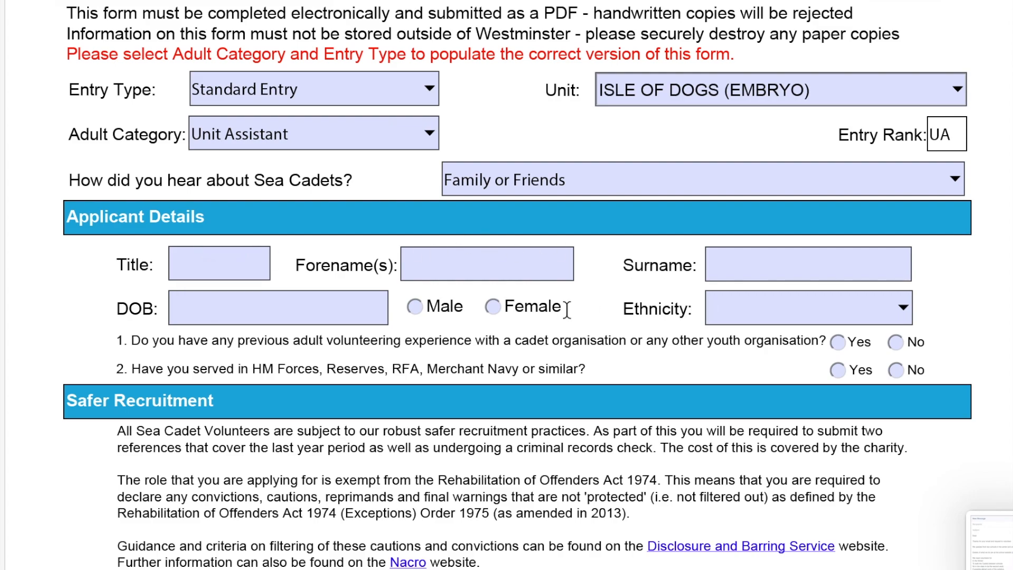
pyautogui.scroll(-3)
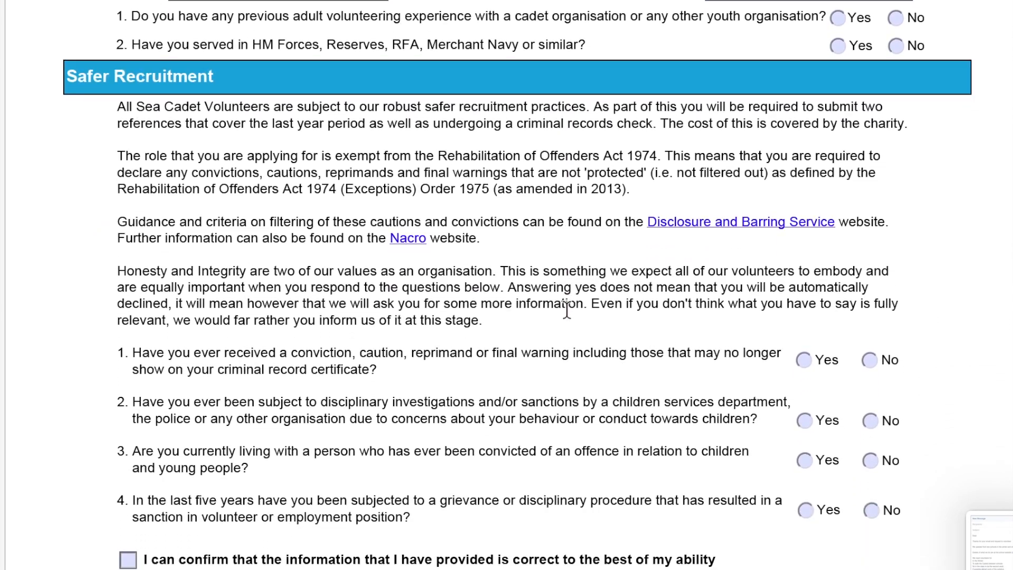
pyautogui.scroll(-3)
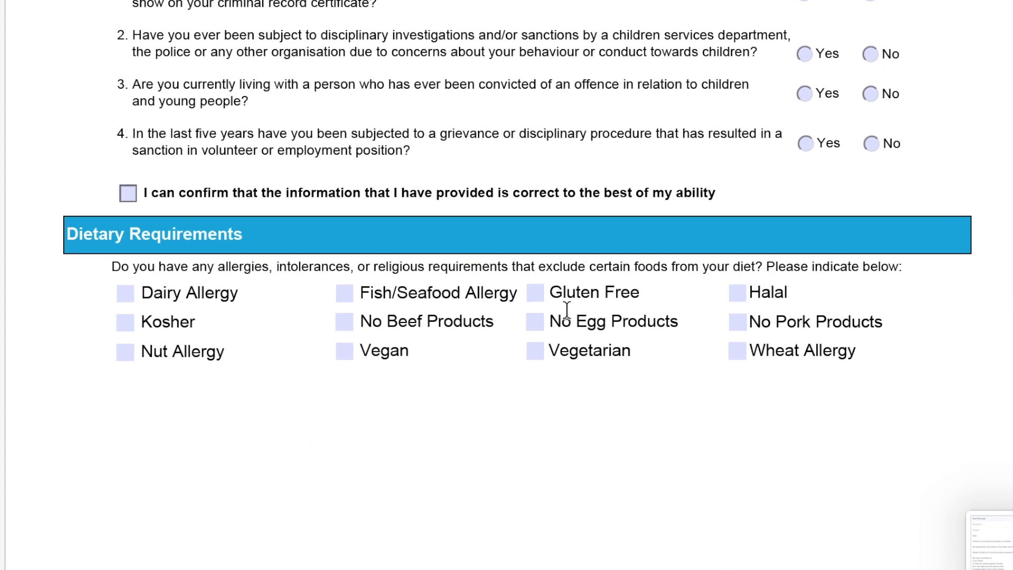
pyautogui.scroll(-3)
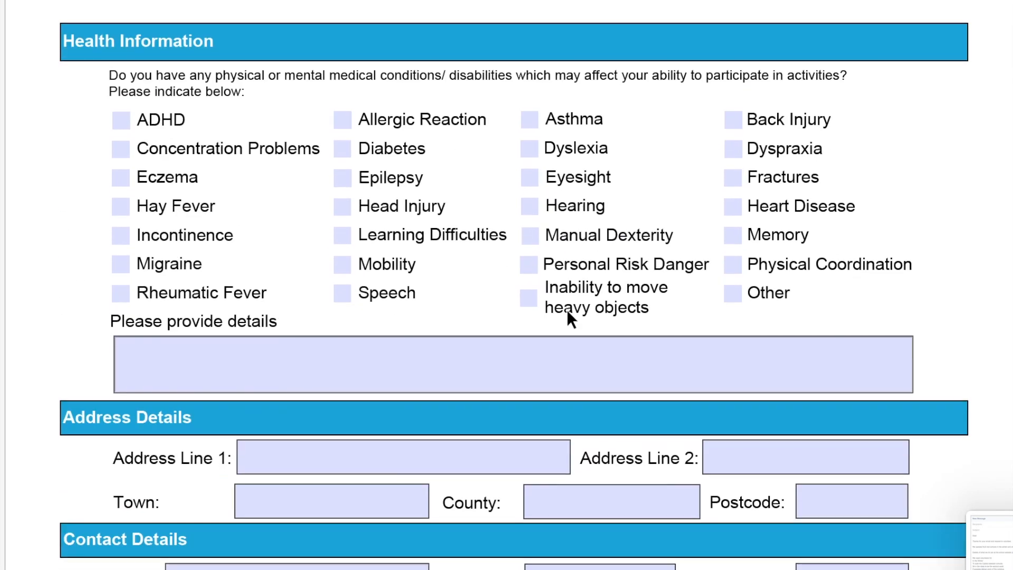
pyautogui.scroll(-3)
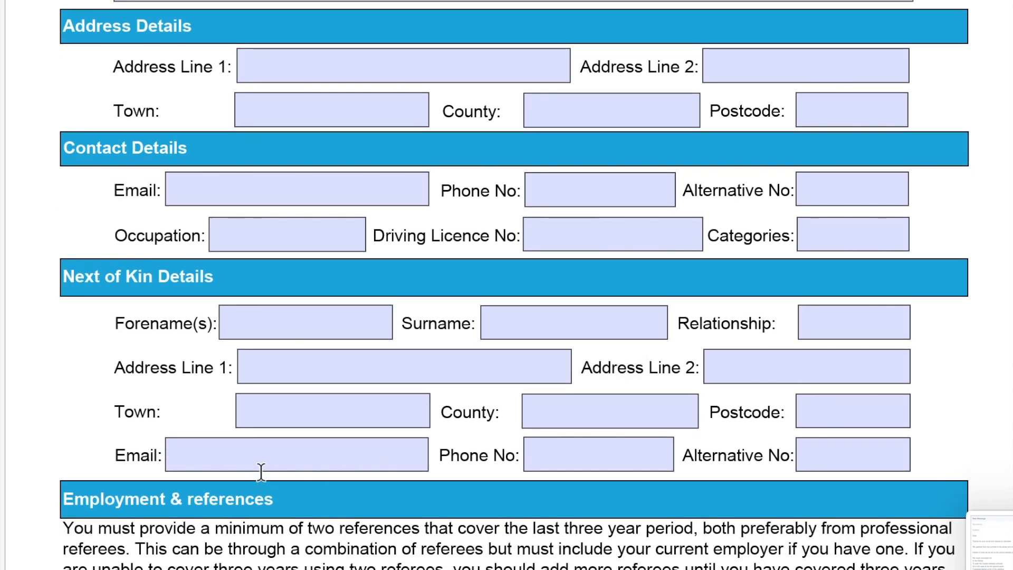
pyautogui.scroll(-3)
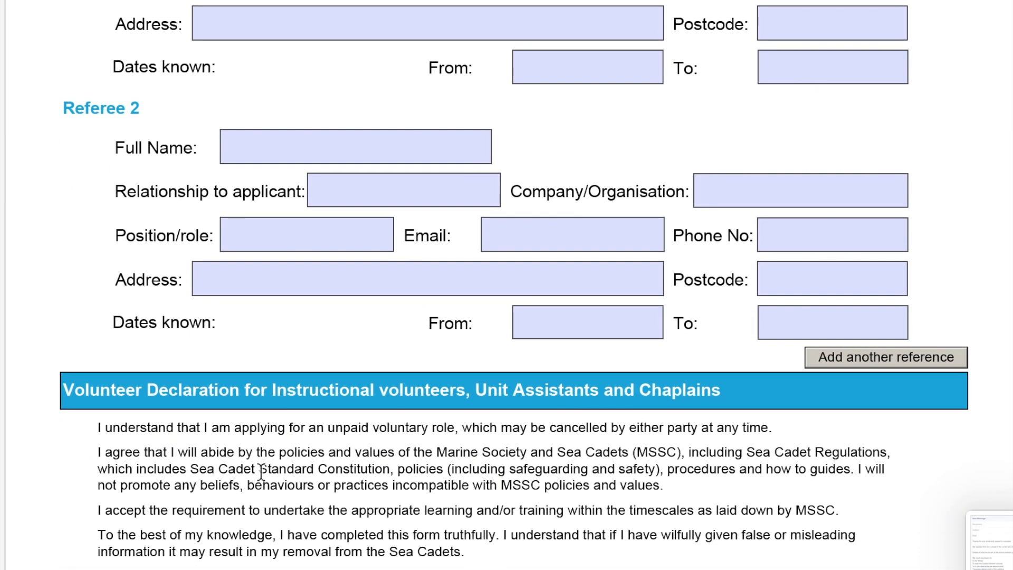
pyautogui.scroll(-3)
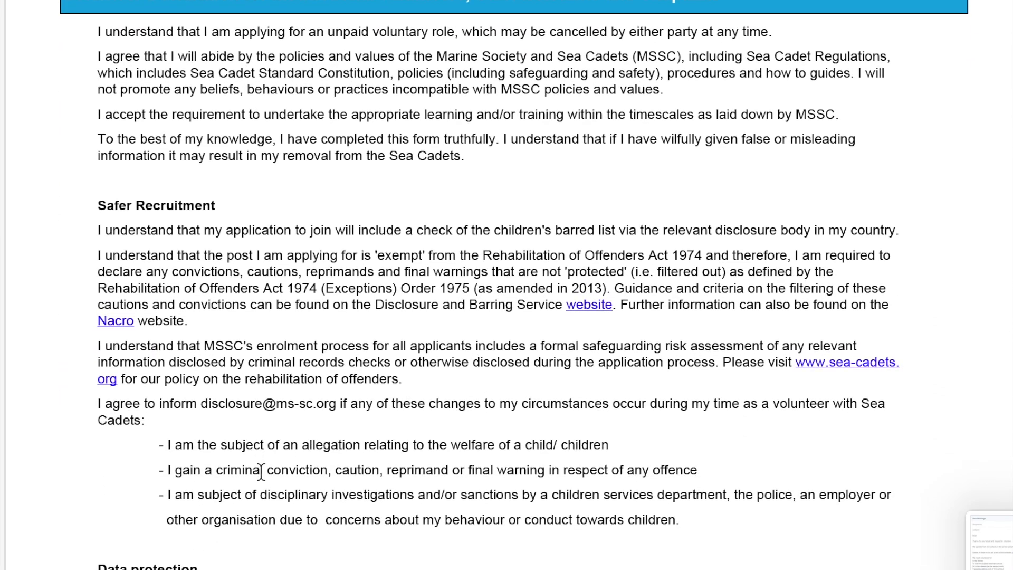
pyautogui.scroll(-3)
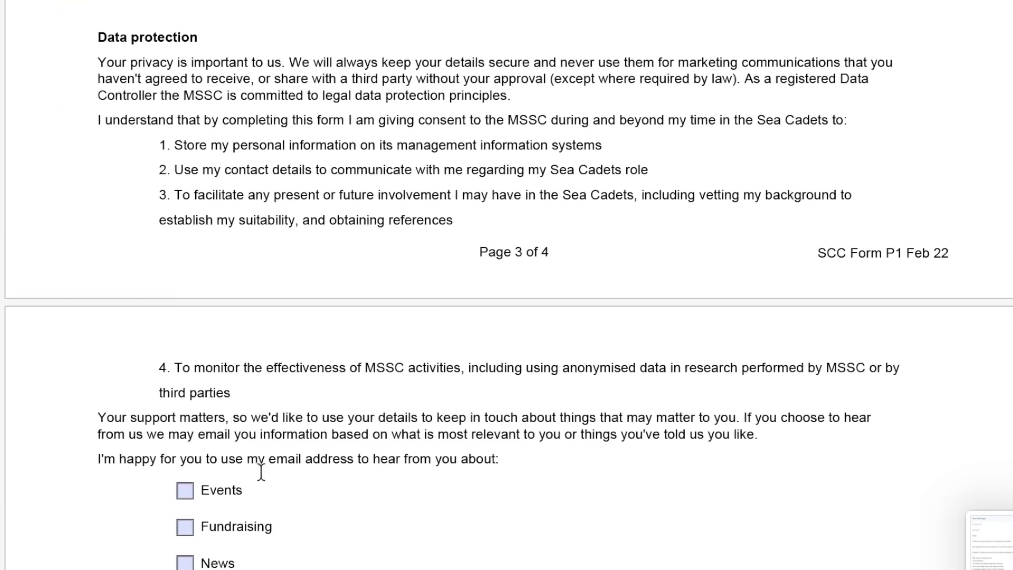
pyautogui.scroll(-3)
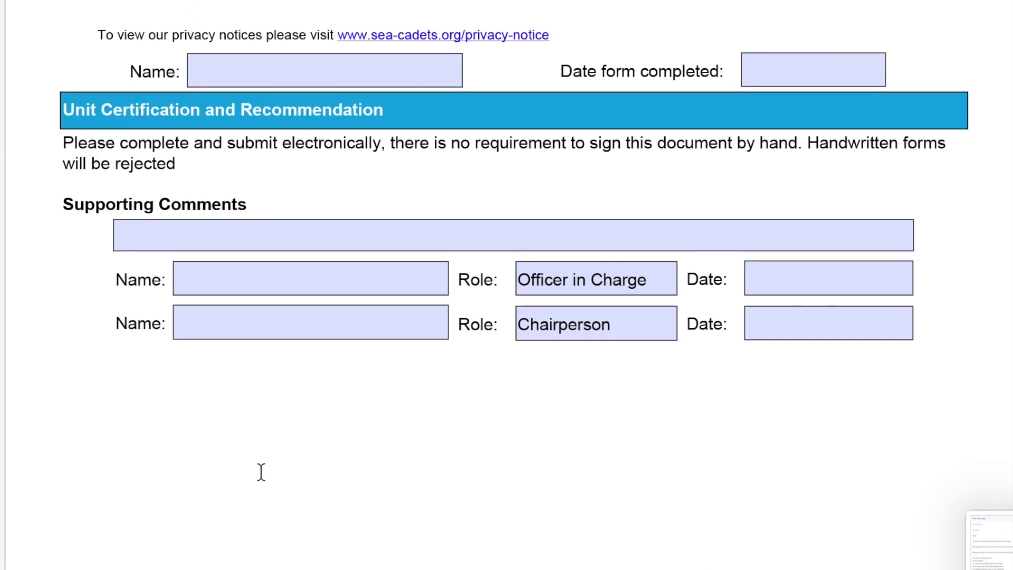
pyautogui.scroll(-3)
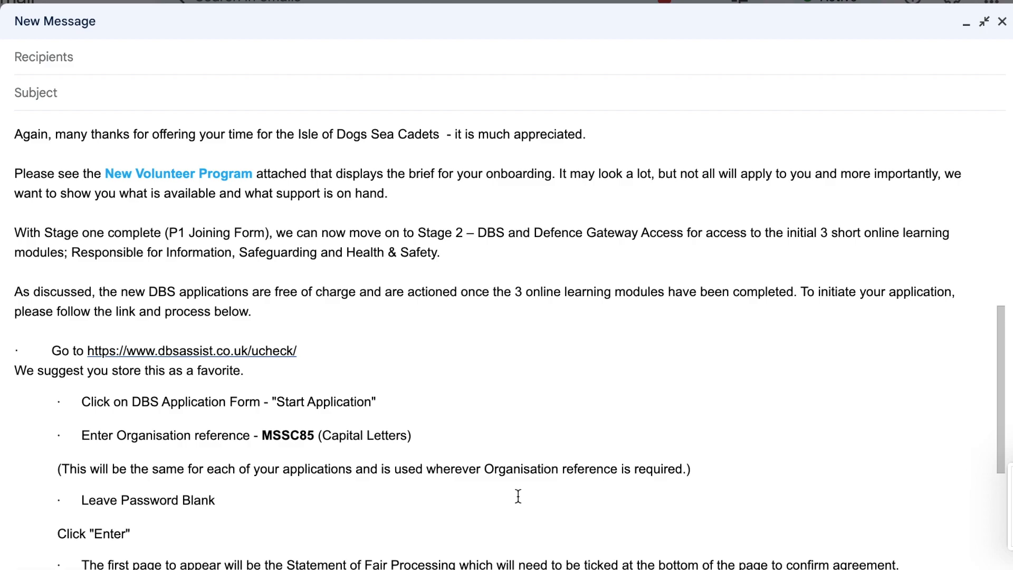
pyautogui.moveTo(482, 442)
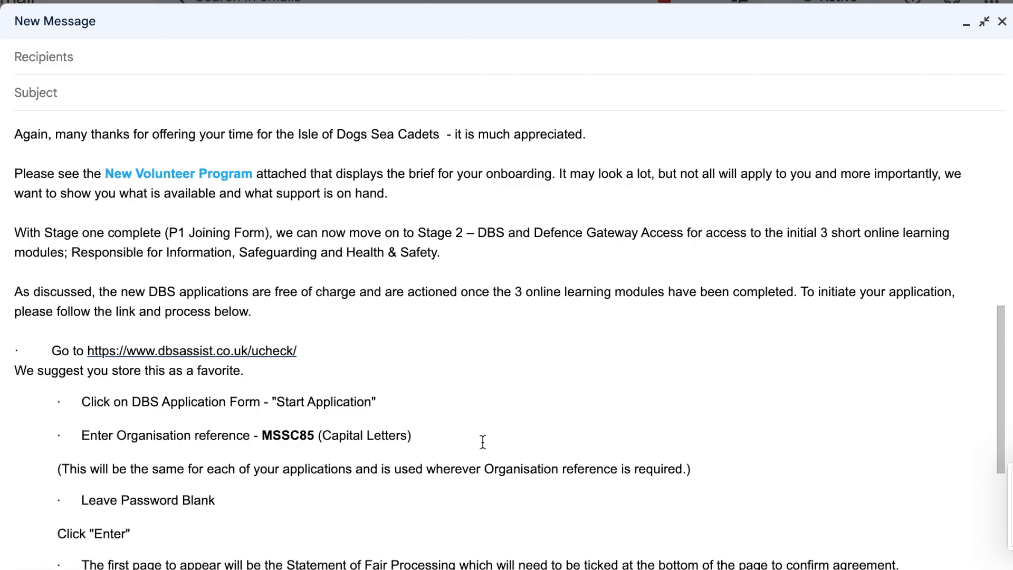
# Follow the draft email's dbsassist.co.uk link to the uCheck DBS application site.
pyautogui.scroll(-3)
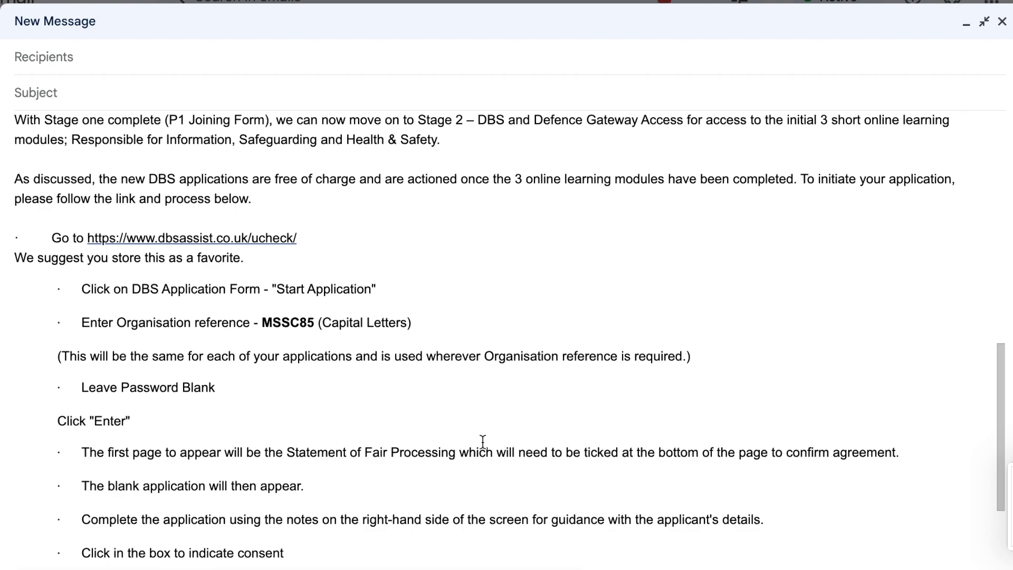
pyautogui.moveTo(412, 342)
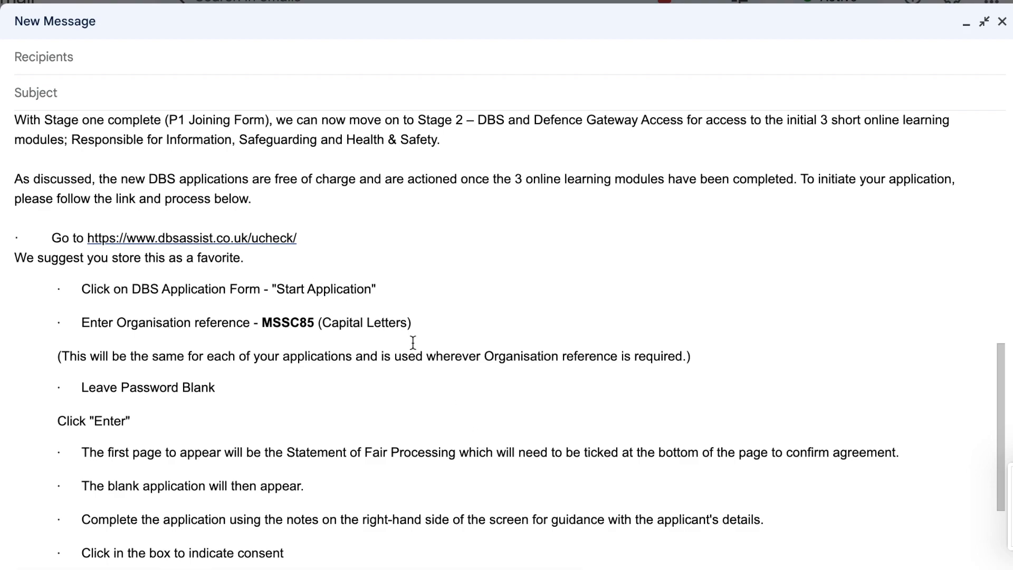
pyautogui.moveTo(506, 372)
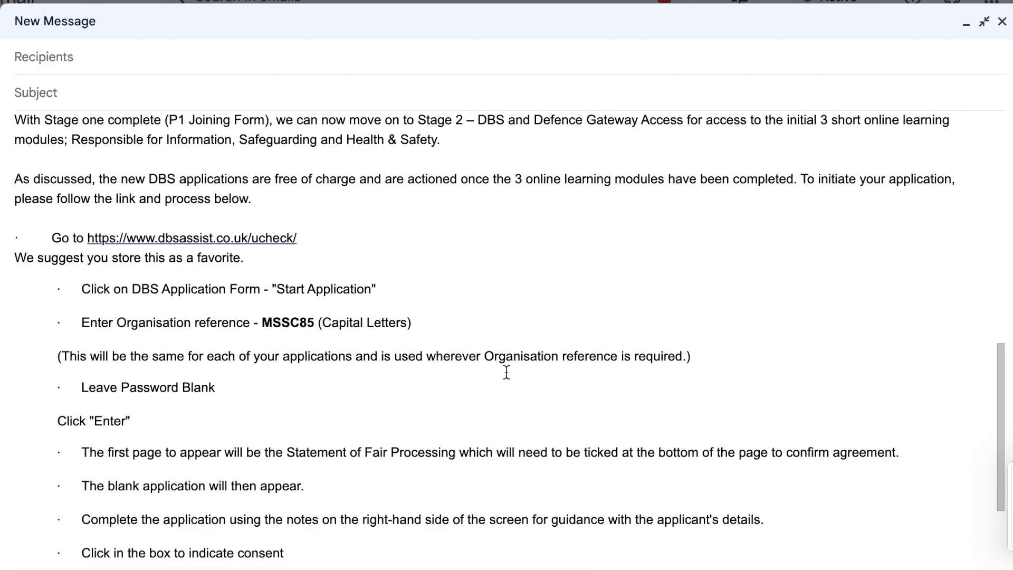
pyautogui.moveTo(191, 238)
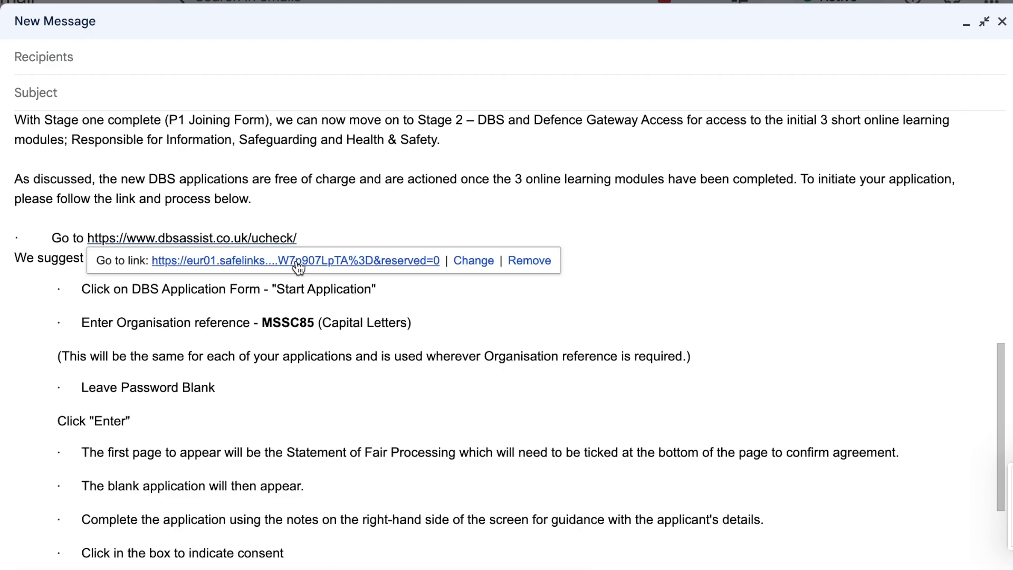
pyautogui.click(296, 260)
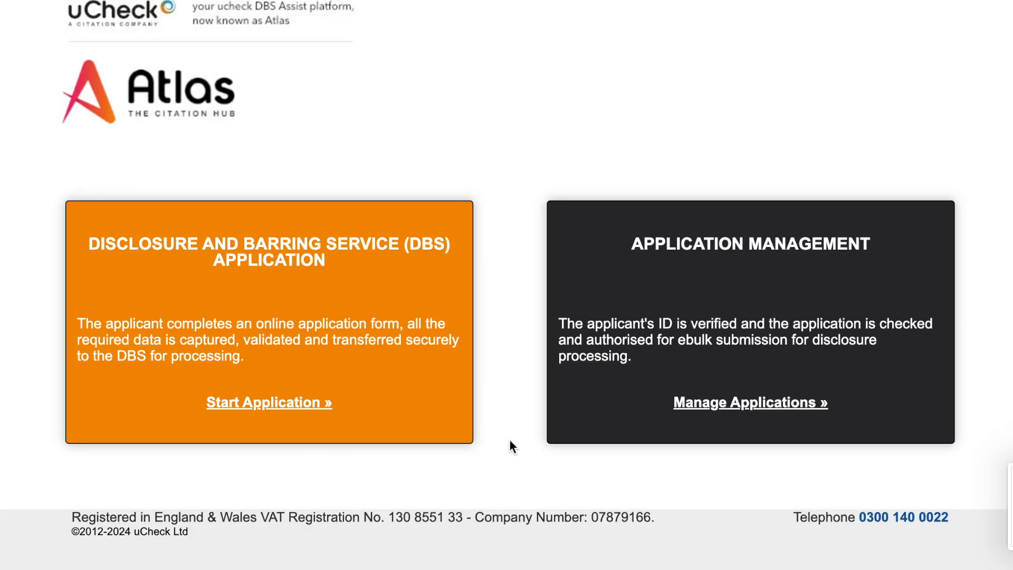
pyautogui.moveTo(269, 402)
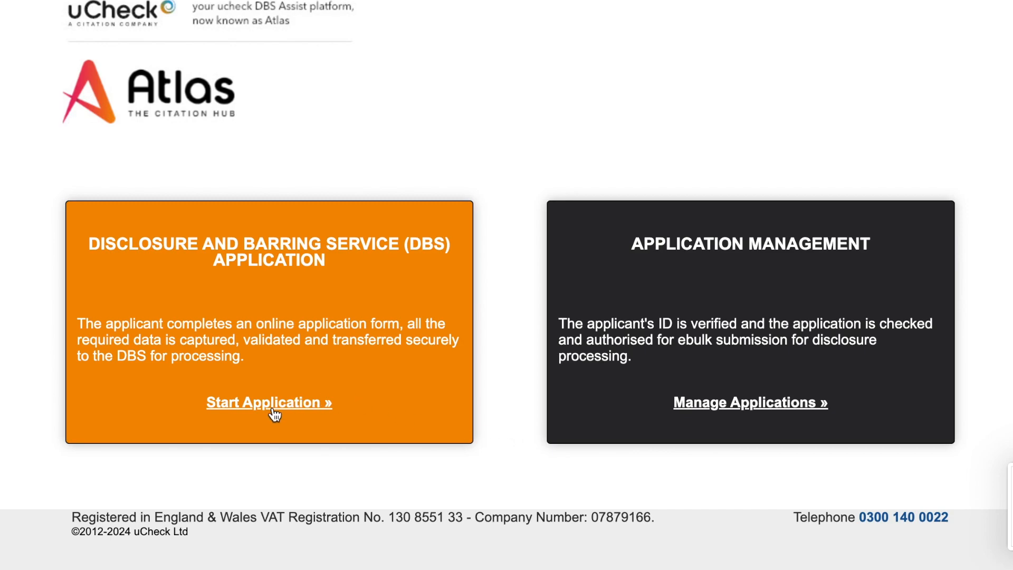
# Start a DBS application, log in with organisation reference MSSC85, and scroll the form.
pyautogui.click(268, 401)
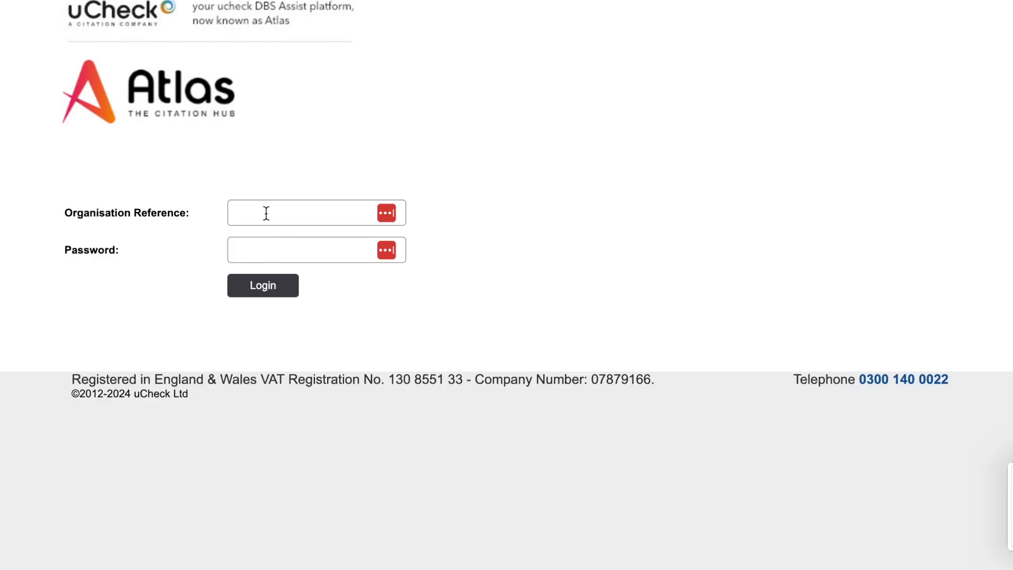
pyautogui.write('M')
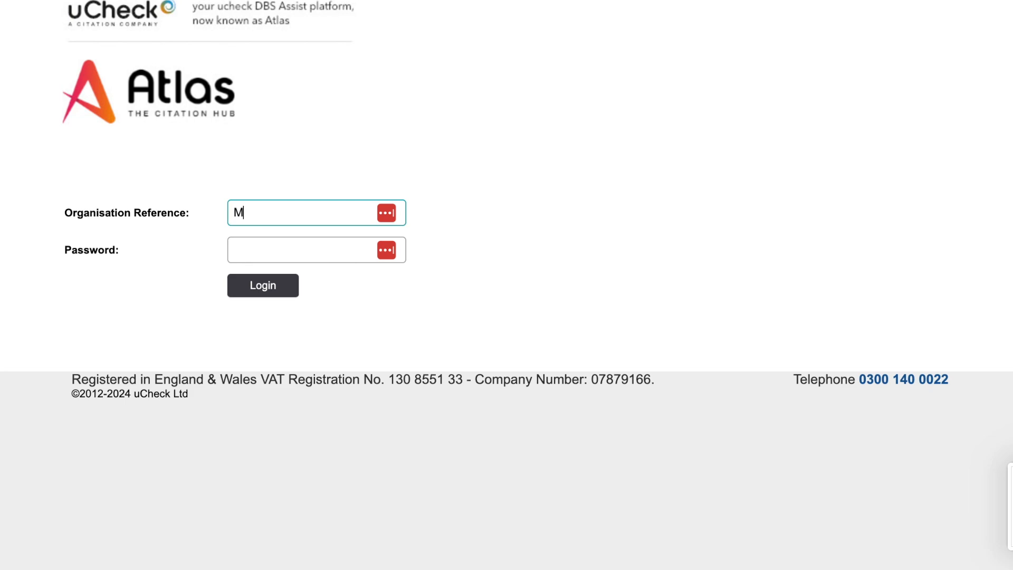
pyautogui.write('SSC8')
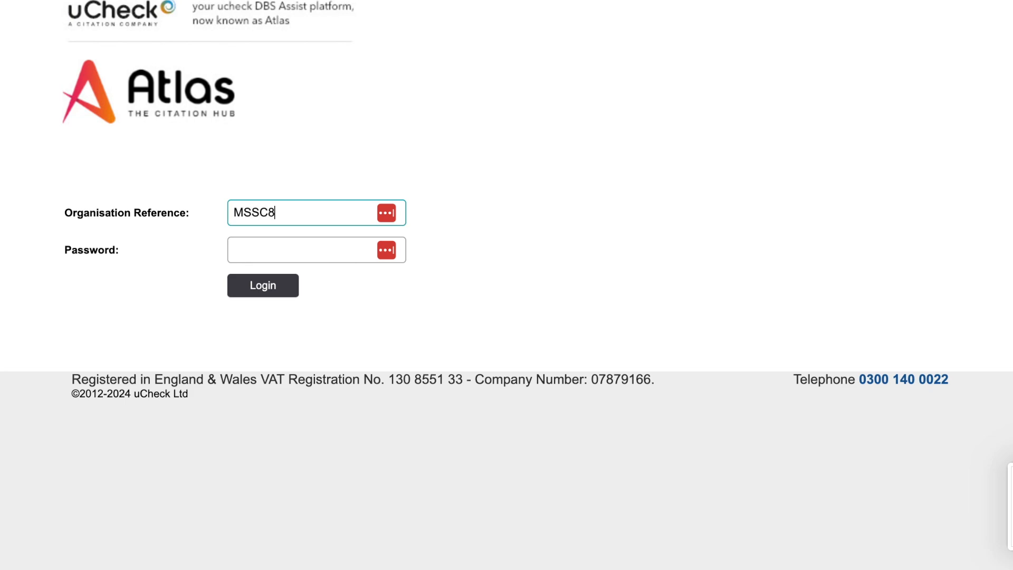
pyautogui.write('5')
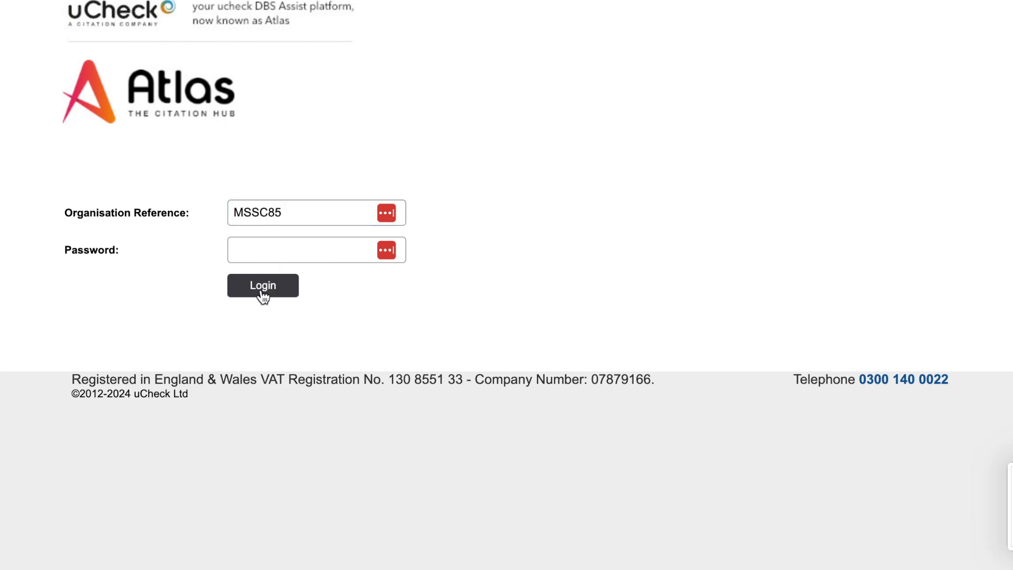
pyautogui.click(262, 285)
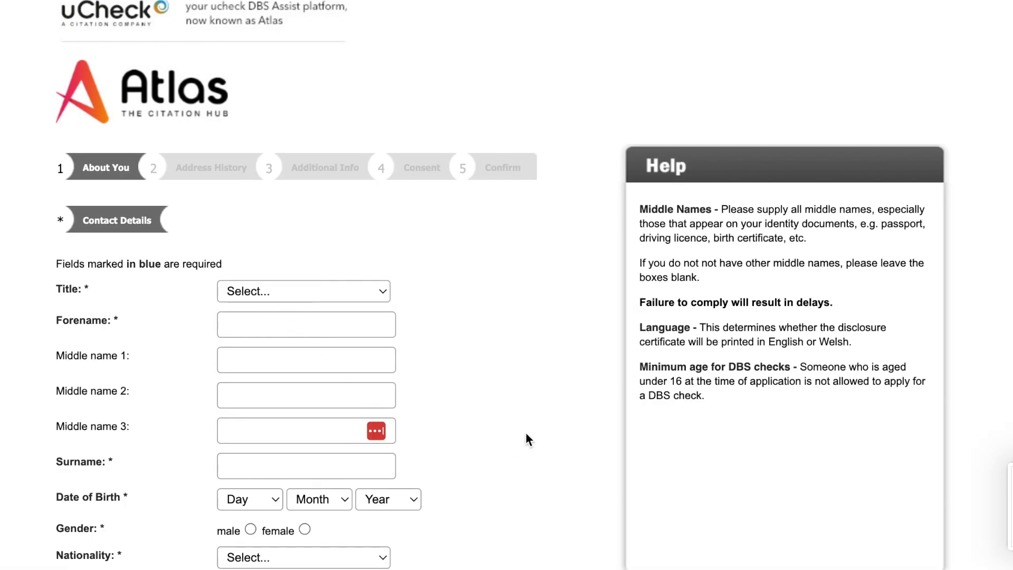
pyautogui.scroll(-3)
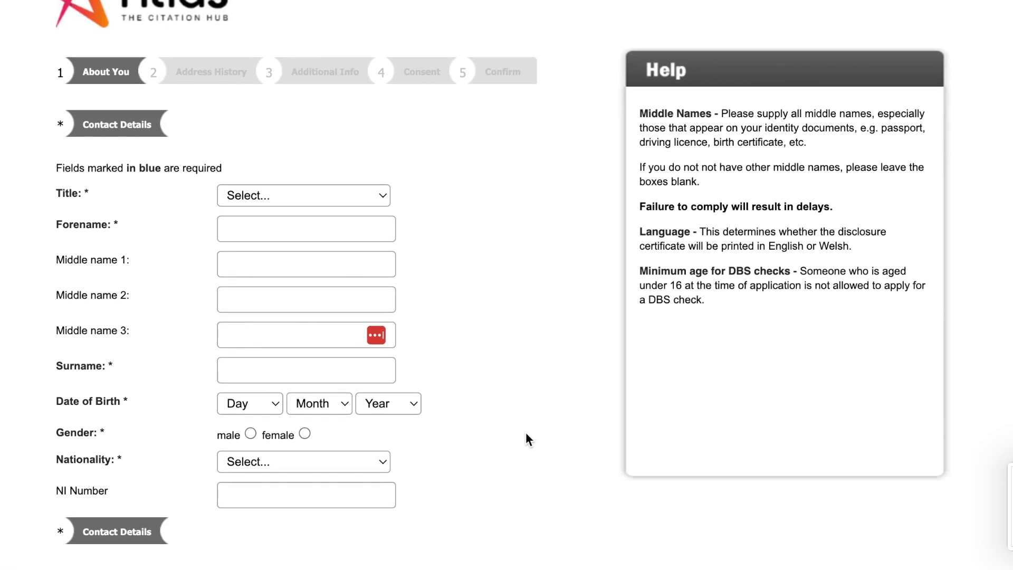
pyautogui.scroll(-3)
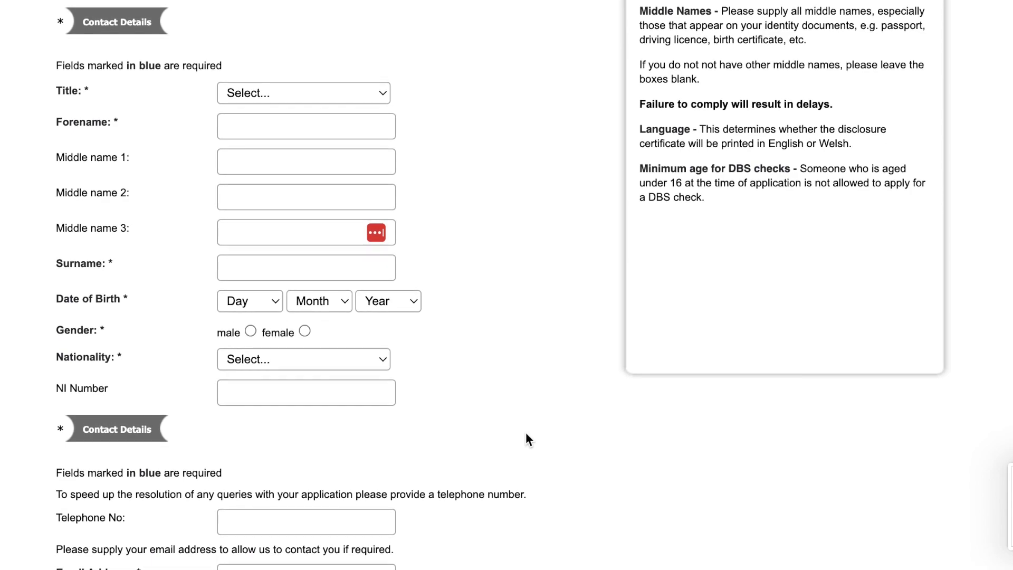
pyautogui.scroll(3)
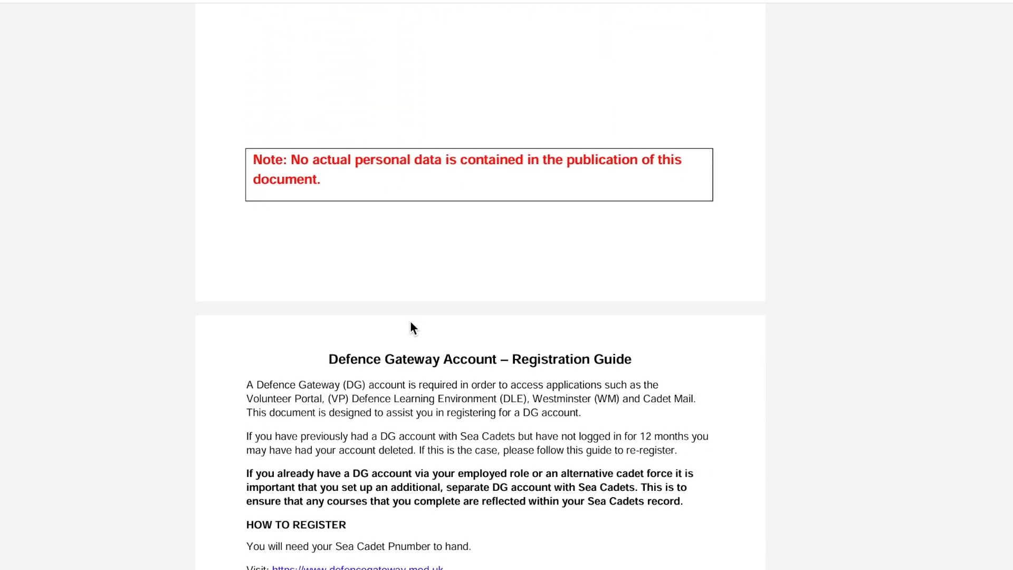
# Scroll the guide to page 4's 'How to access the Defence Gateway' section.
pyautogui.scroll(-3)
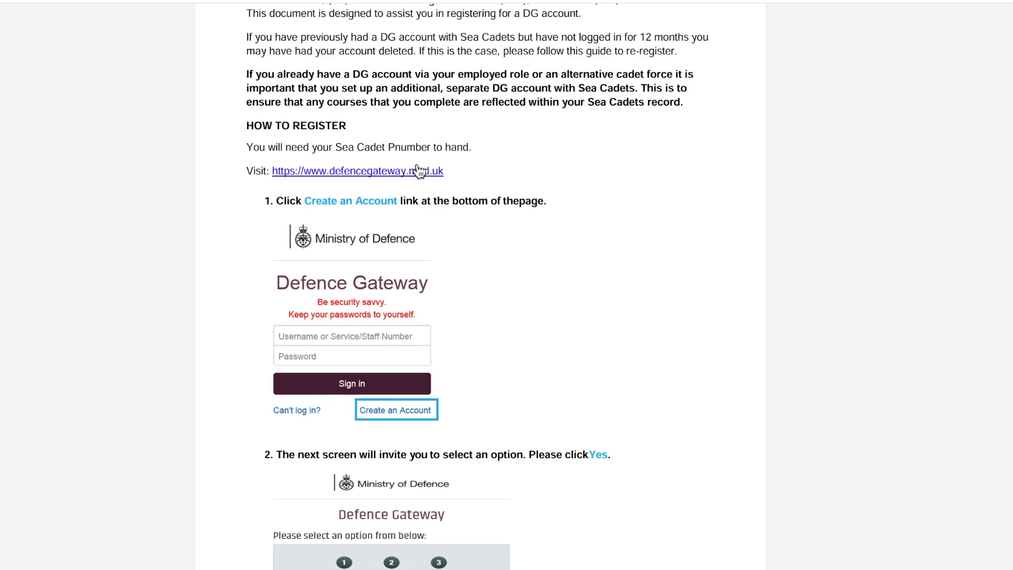
pyautogui.moveTo(533, 351)
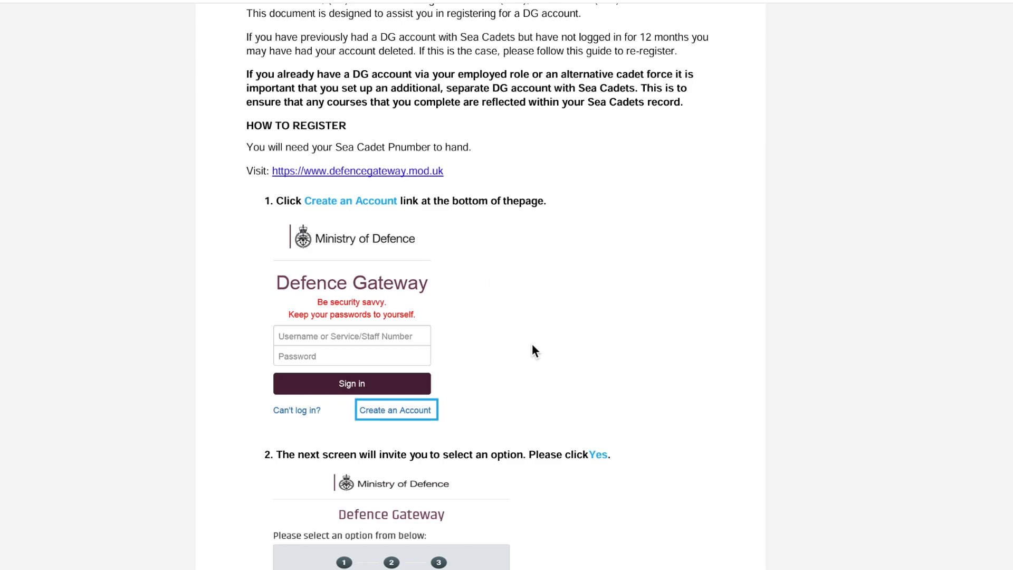
pyautogui.scroll(-3)
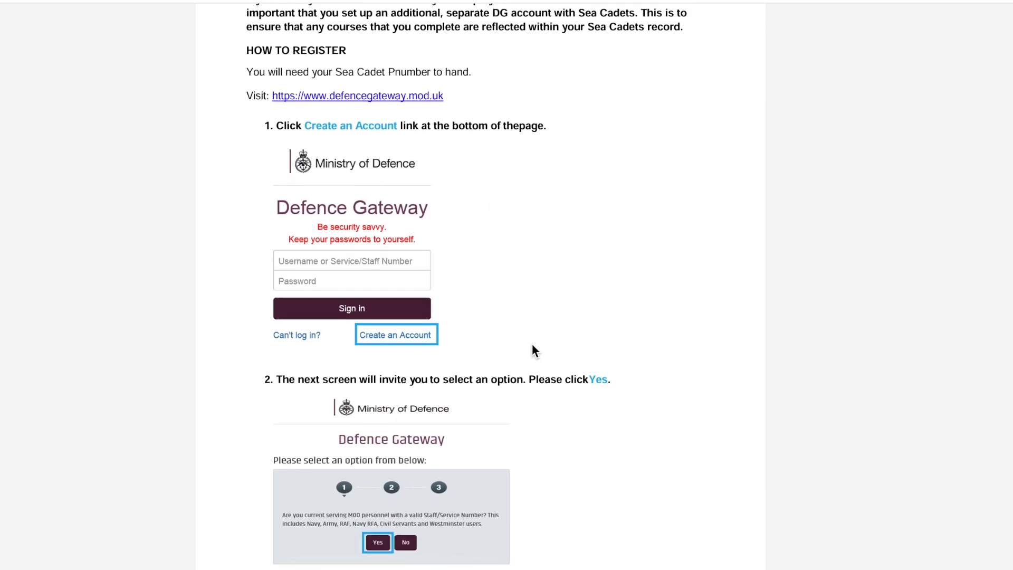
pyautogui.scroll(-3)
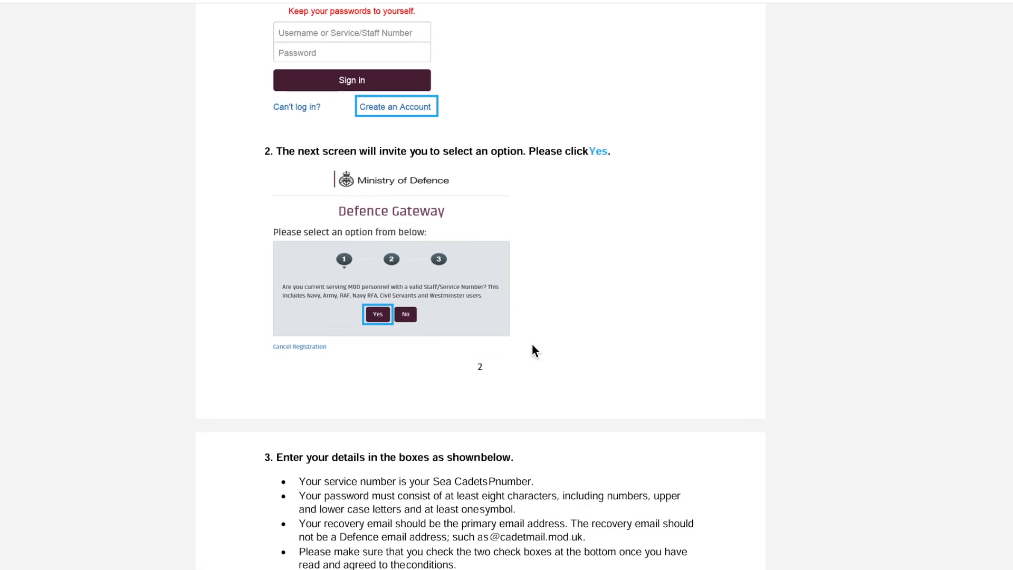
pyautogui.scroll(-3)
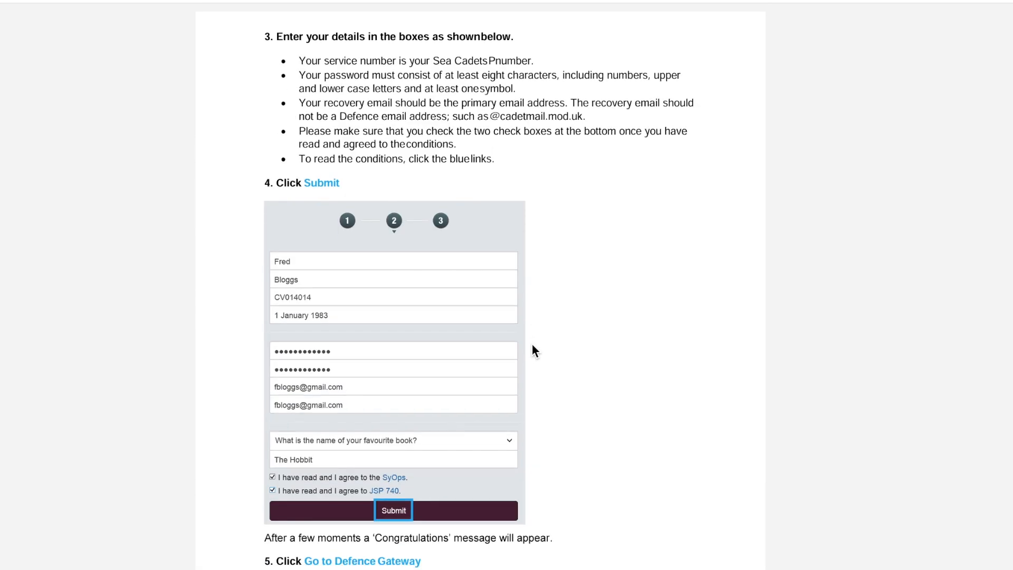
pyautogui.scroll(-3)
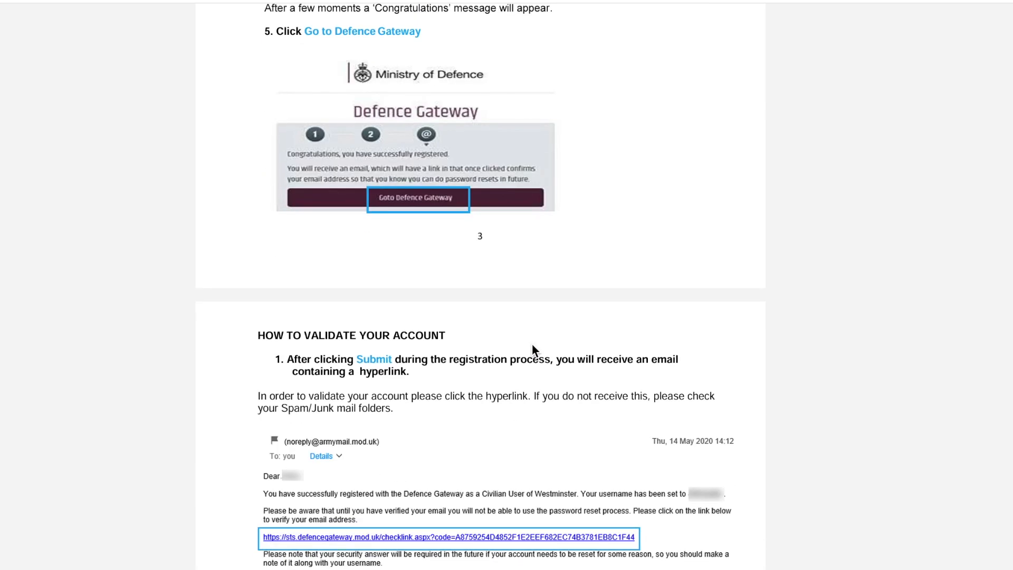
pyautogui.scroll(-3)
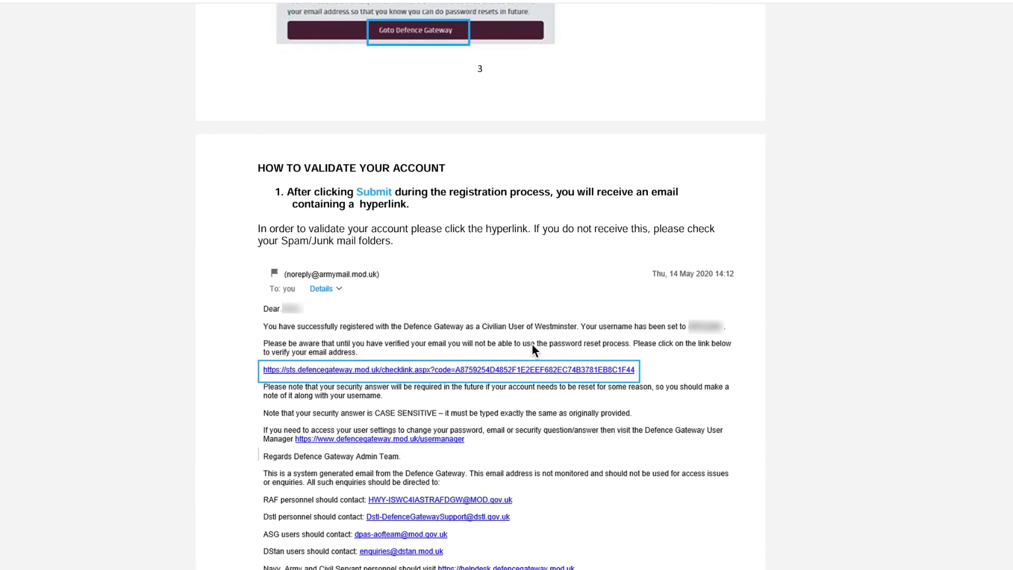
pyautogui.scroll(-3)
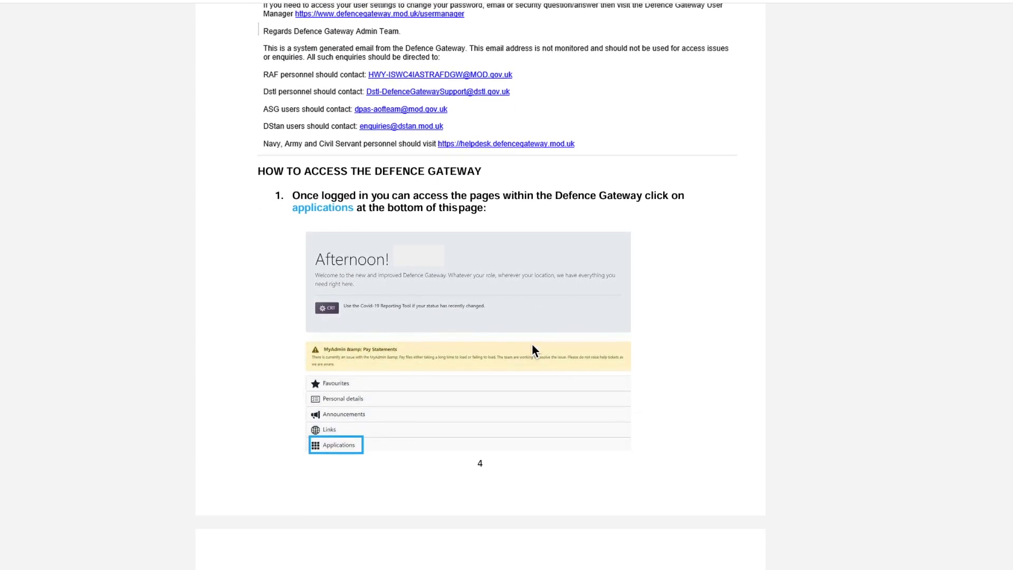
pyautogui.scroll(-3)
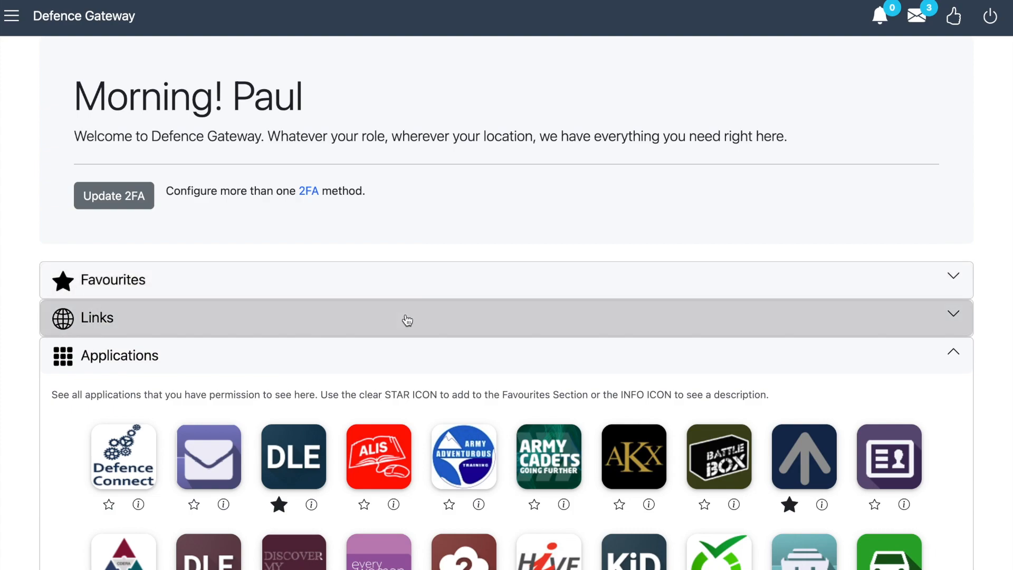
# Scroll the Defence Gateway applications list to the Cadet Forces portal.
pyautogui.scroll(-3)
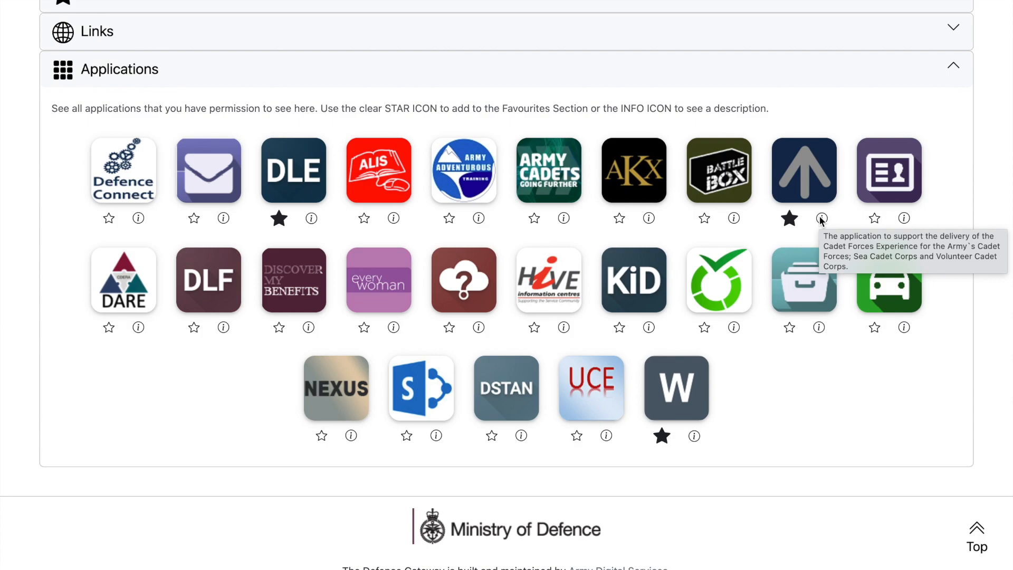
pyautogui.moveTo(289, 155)
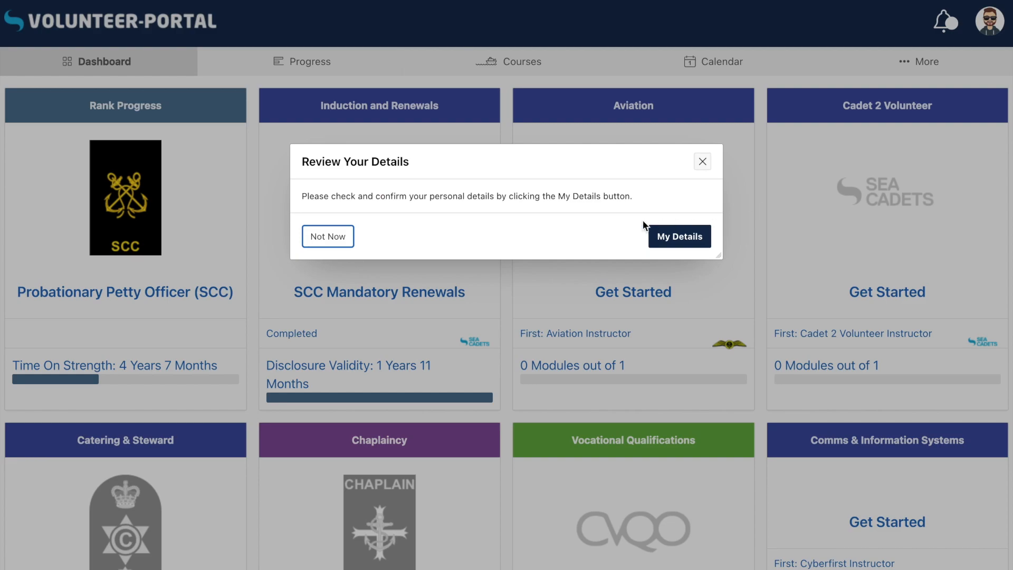
# Dismiss the Review Your Details prompt with Not Now and launch the DLE application.
pyautogui.click(327, 236)
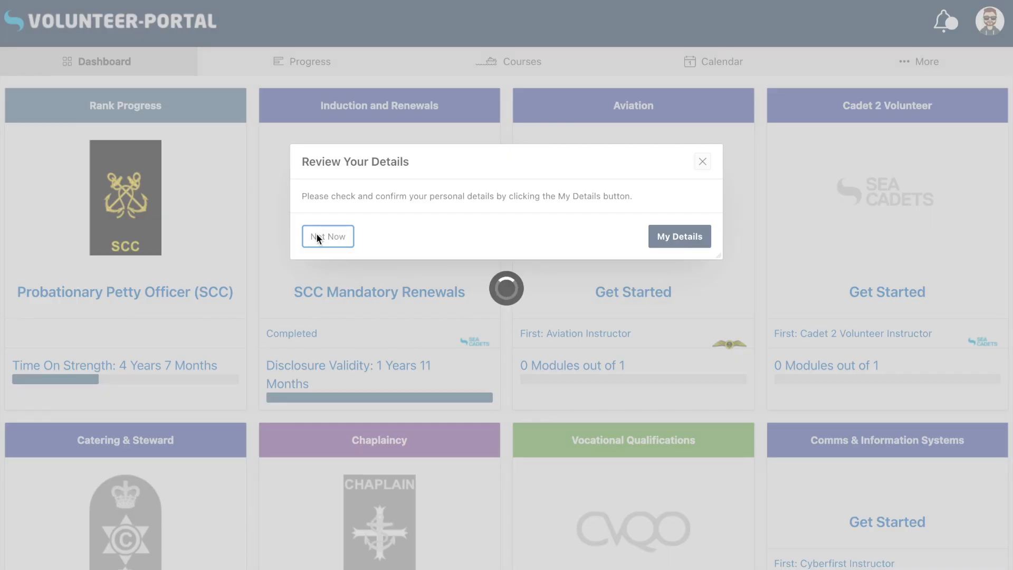
pyautogui.click(327, 236)
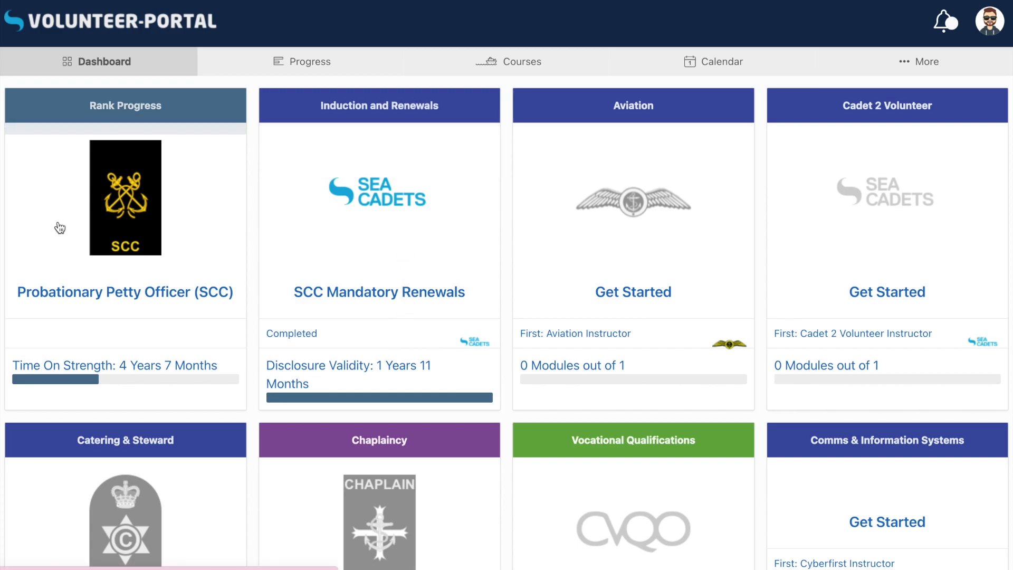
pyautogui.scroll(-3)
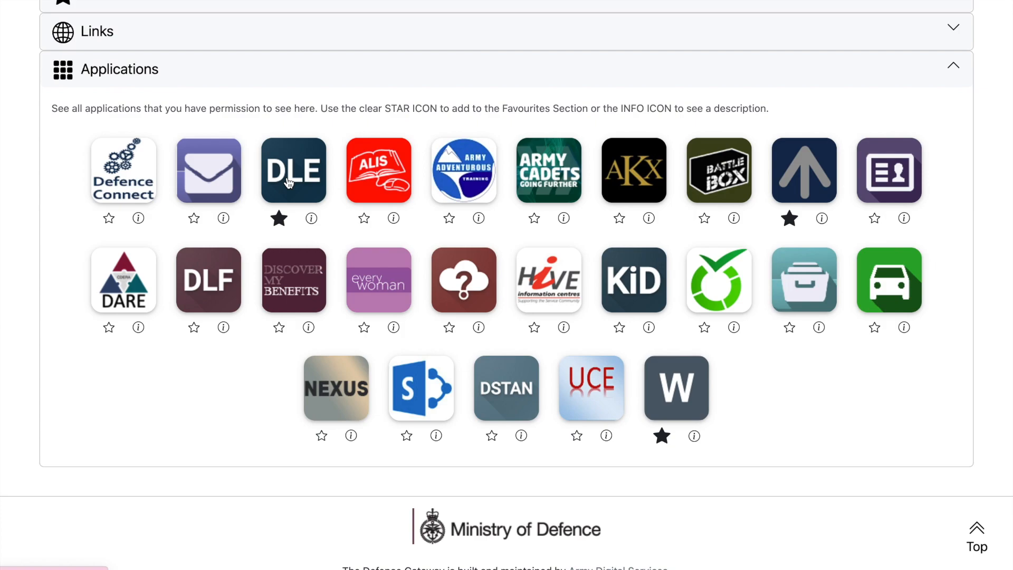
pyautogui.click(293, 170)
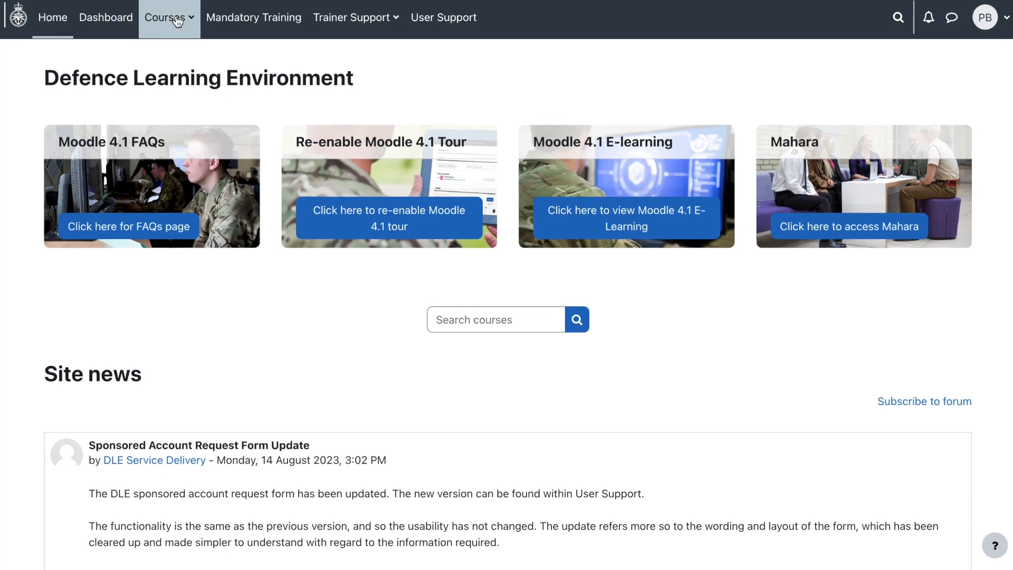
# Go to DLE Courses and open the Cadet Forces category.
pyautogui.click(165, 17)
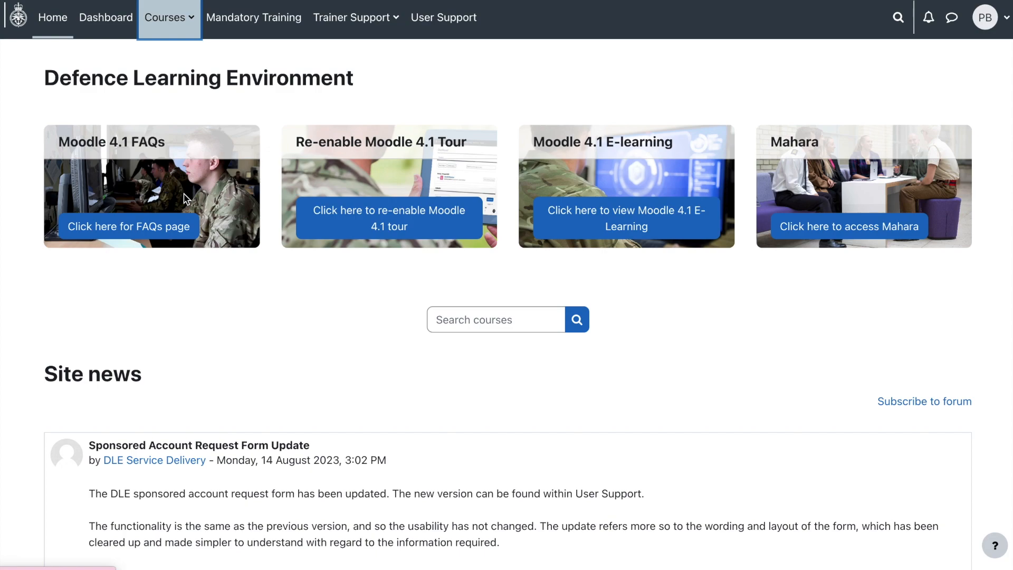
pyautogui.click(165, 17)
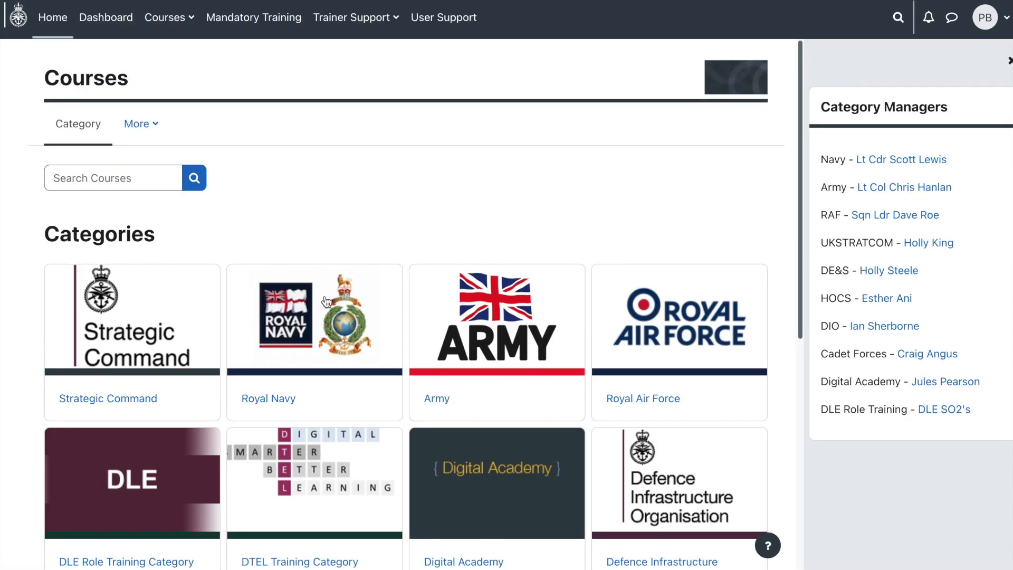
pyautogui.scroll(-3)
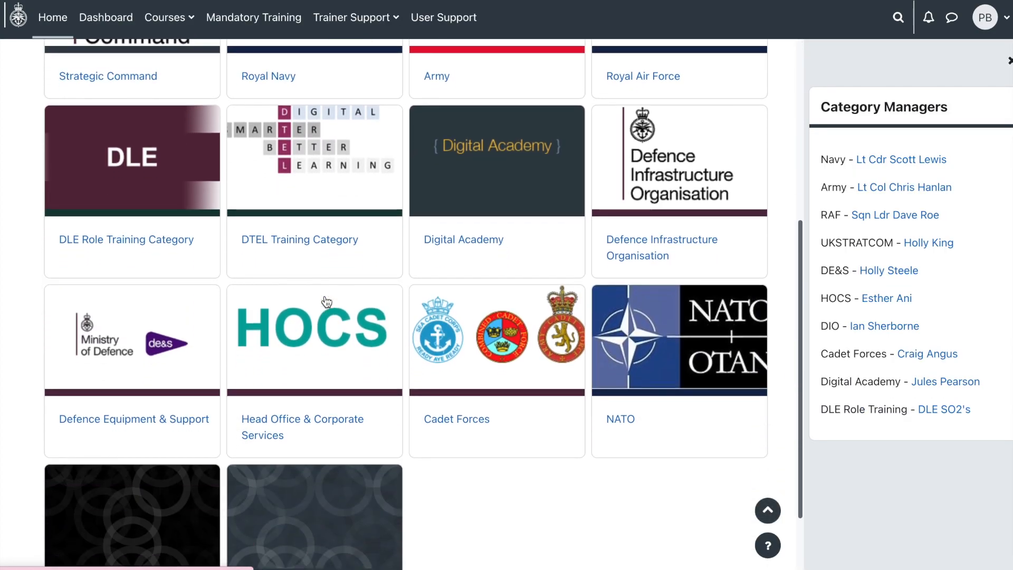
pyautogui.moveTo(456, 418)
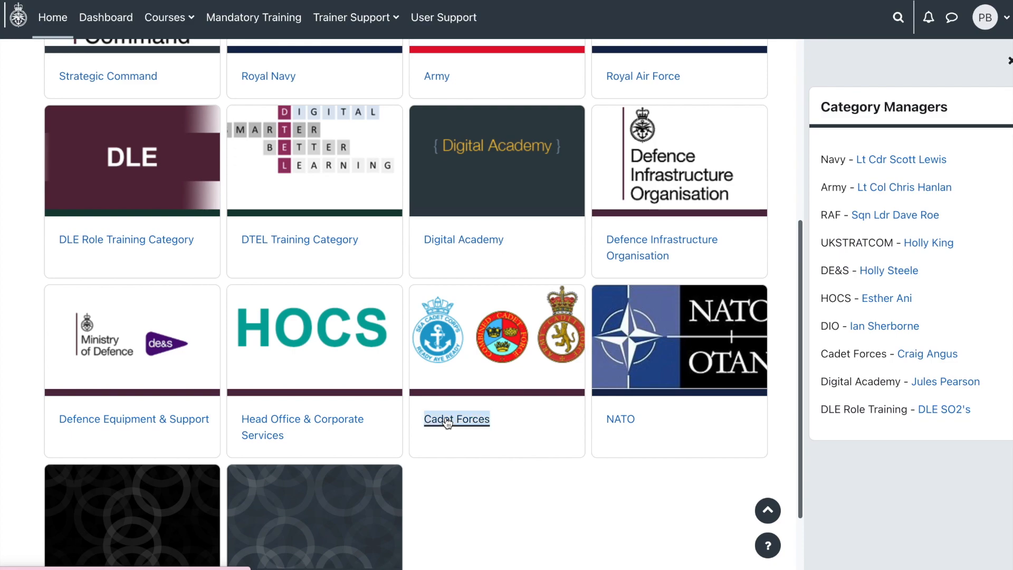
pyautogui.click(456, 418)
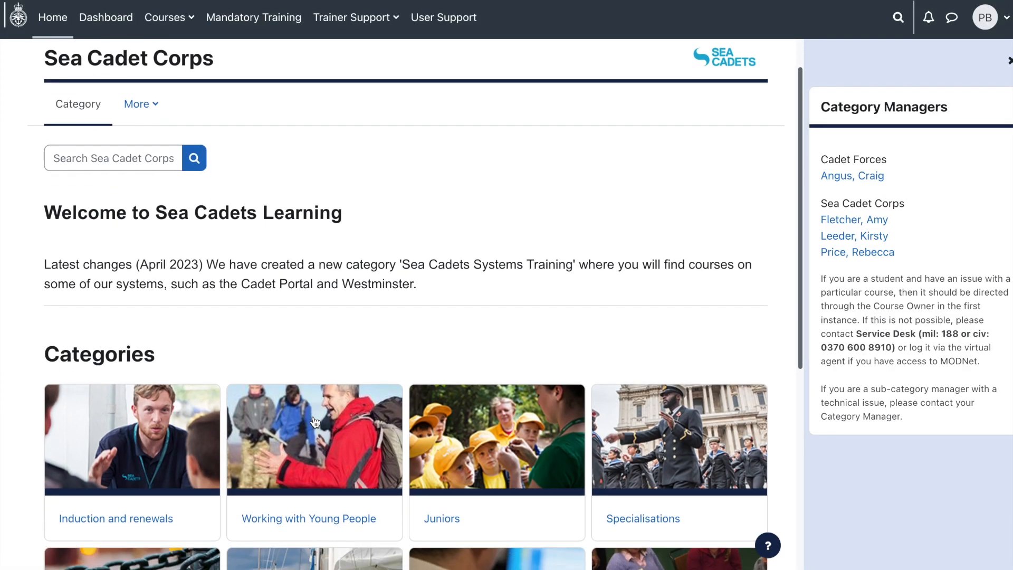
# Scroll to the Sea Cadet Corps categories and open Induction and renewals.
pyautogui.scroll(-3)
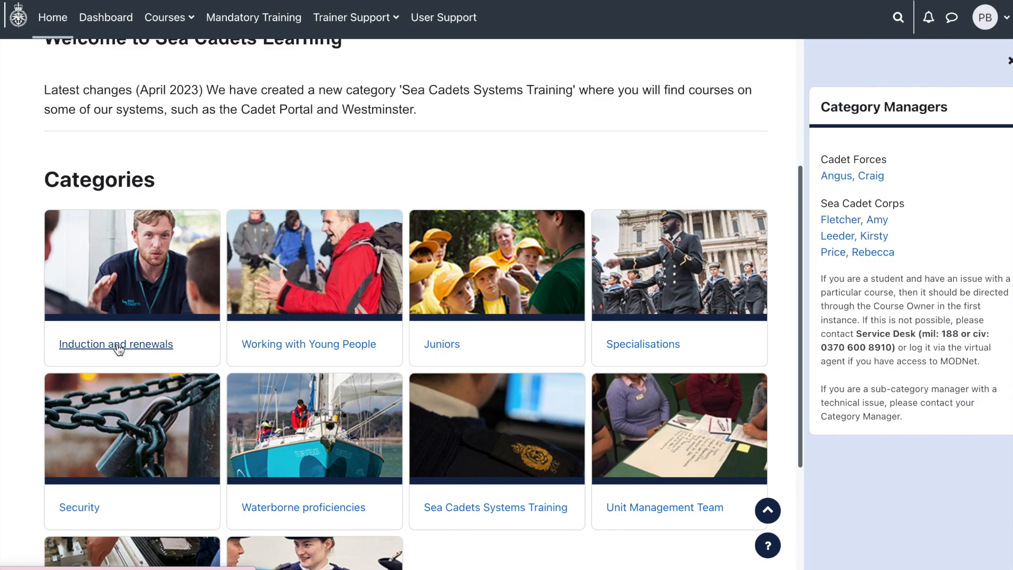
pyautogui.scroll(-3)
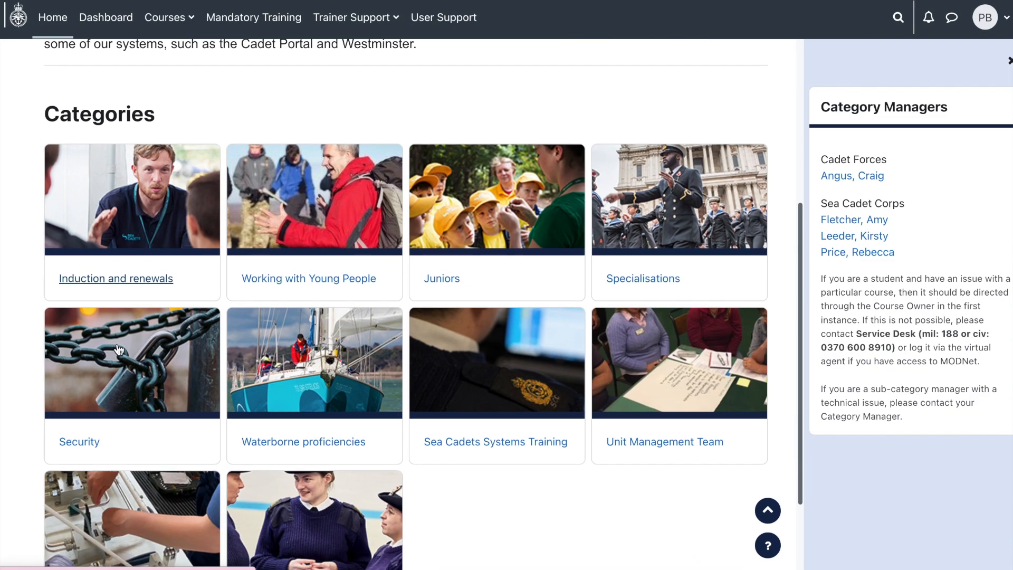
pyautogui.scroll(-3)
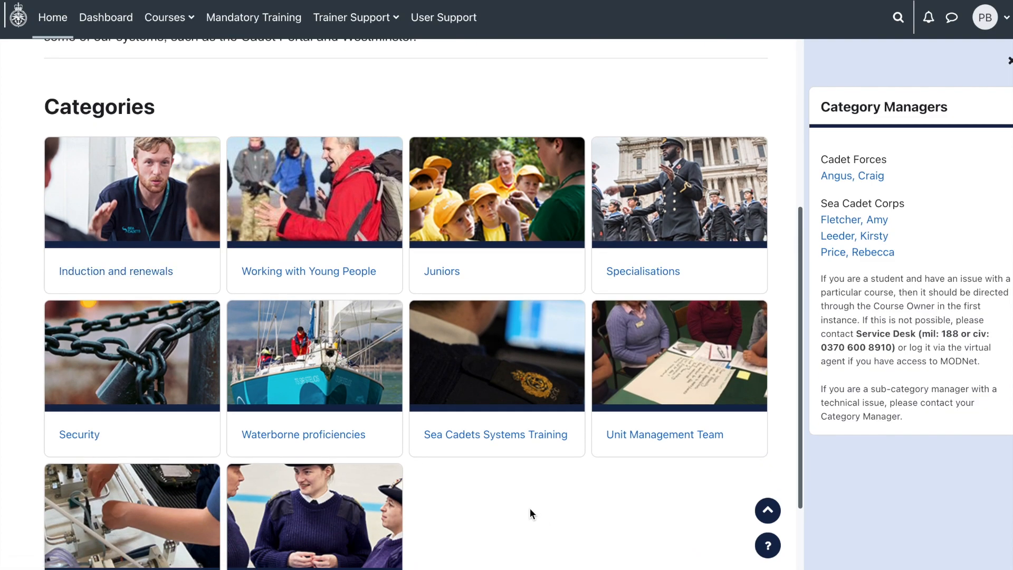
pyautogui.scroll(-3)
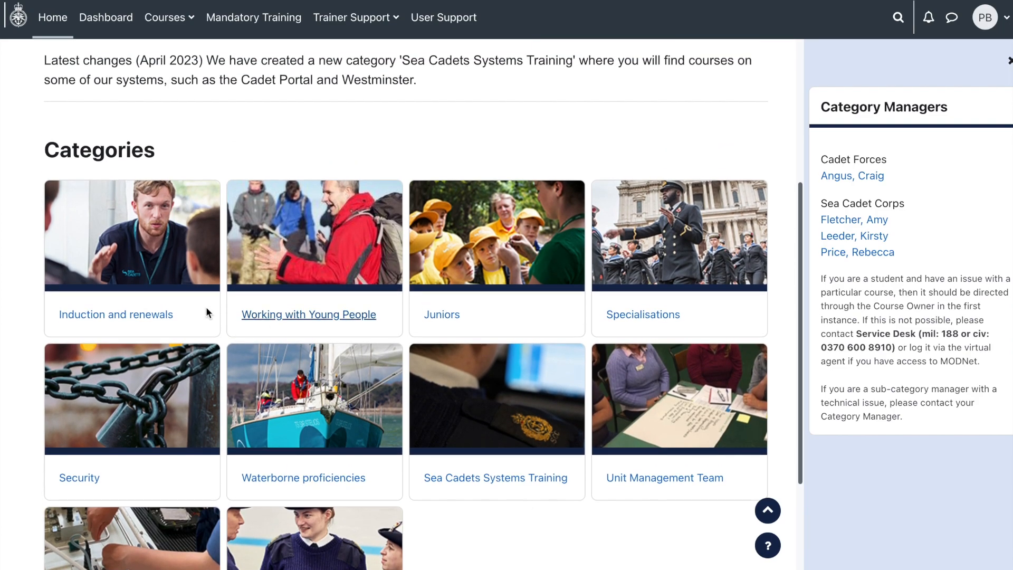
pyautogui.doubleClick(115, 314)
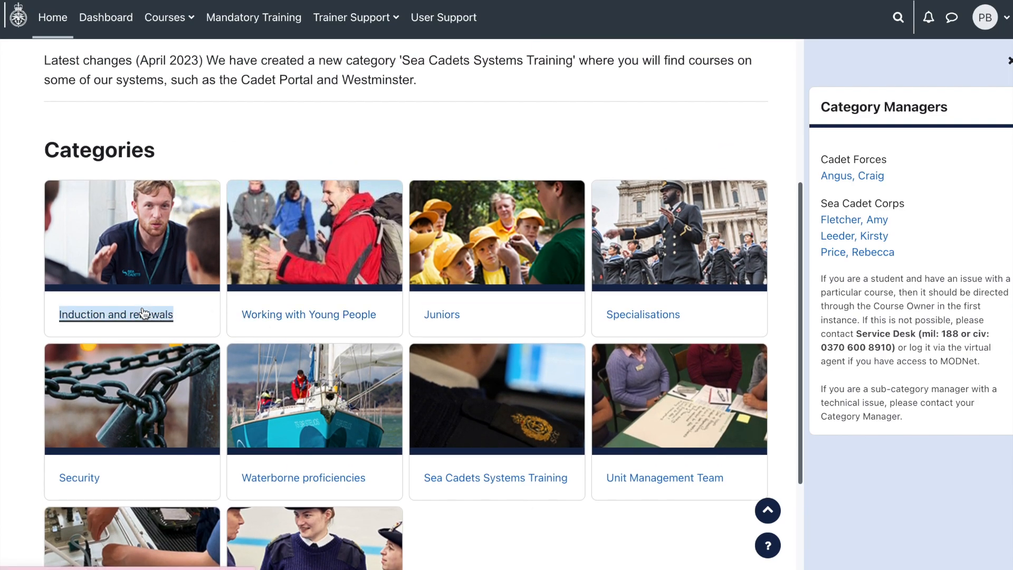
pyautogui.click(115, 314)
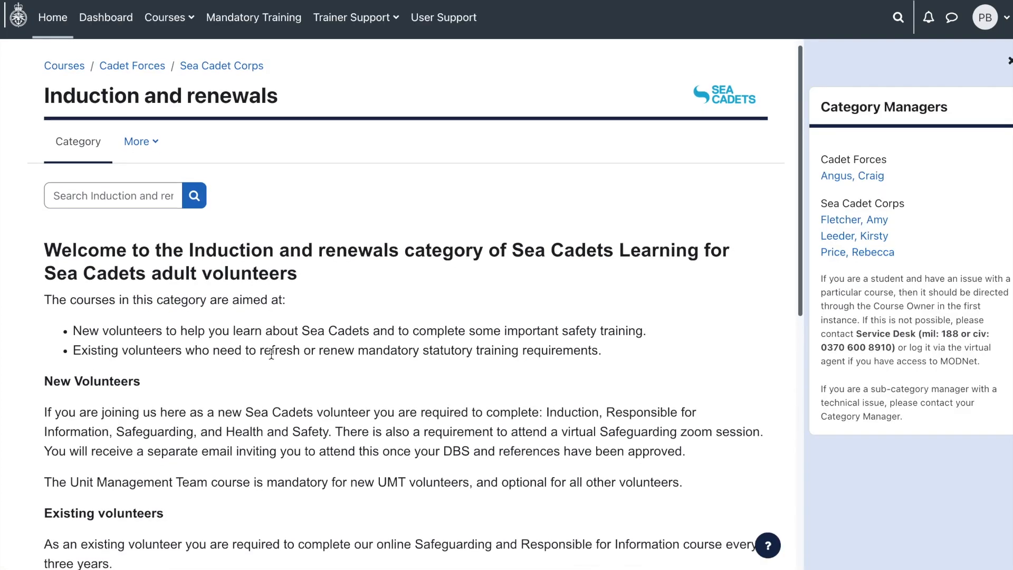
# Scroll to the Courses section listing Adult Induction through Safeguarding at Sea Cadets - Introduction.
pyautogui.scroll(-3)
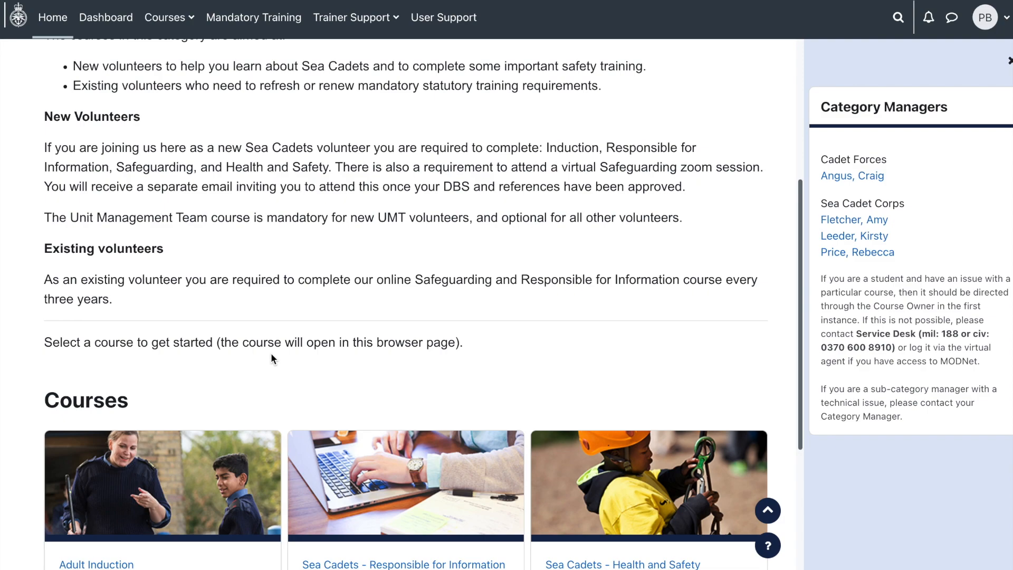
pyautogui.scroll(-3)
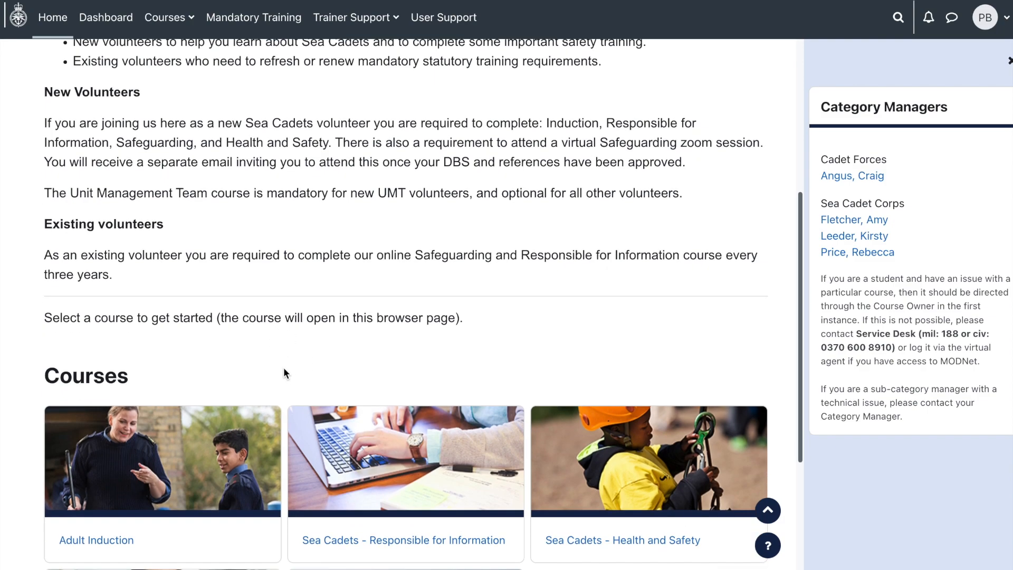
pyautogui.scroll(-3)
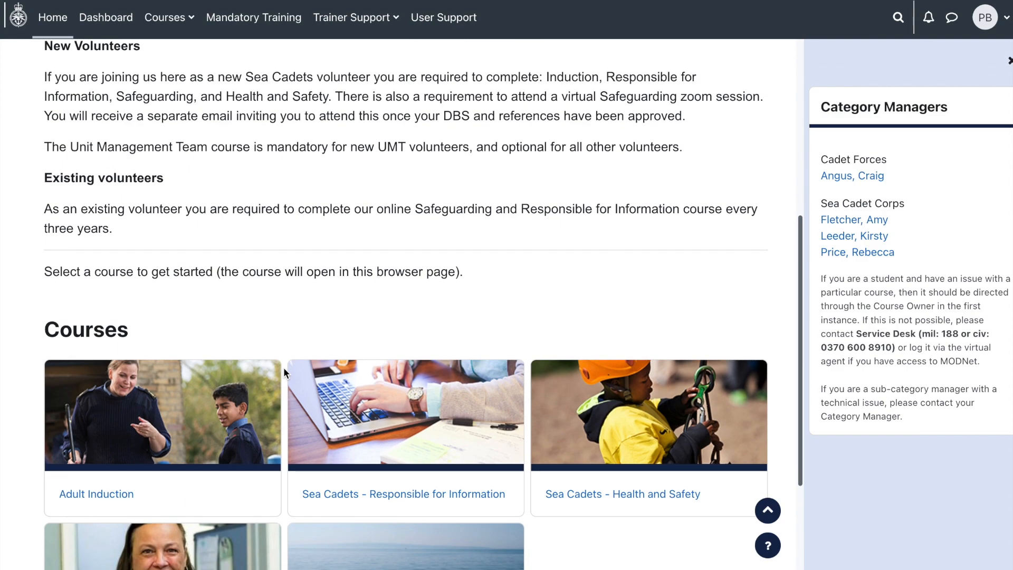
pyautogui.moveTo(308, 325)
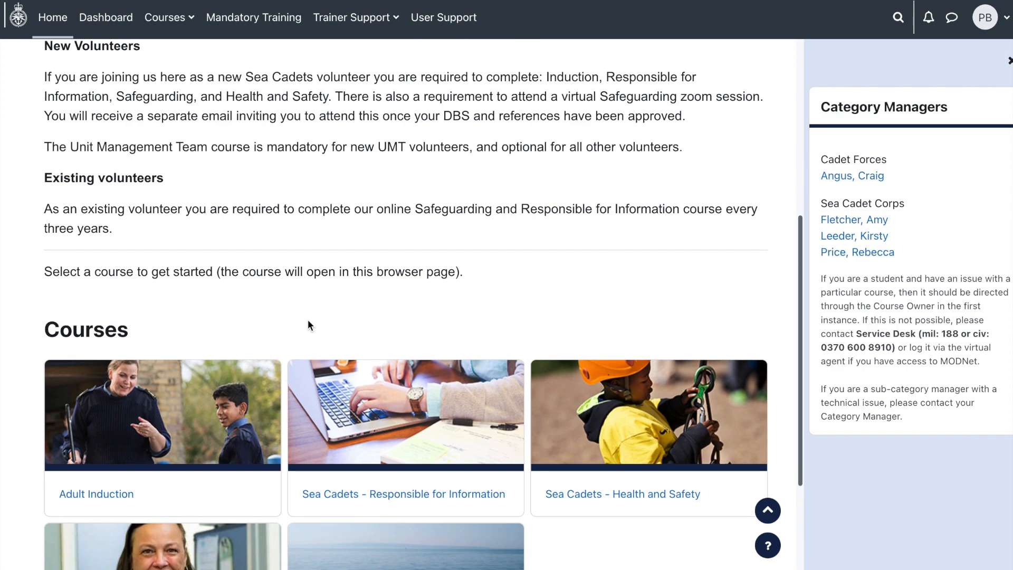
pyautogui.scroll(-3)
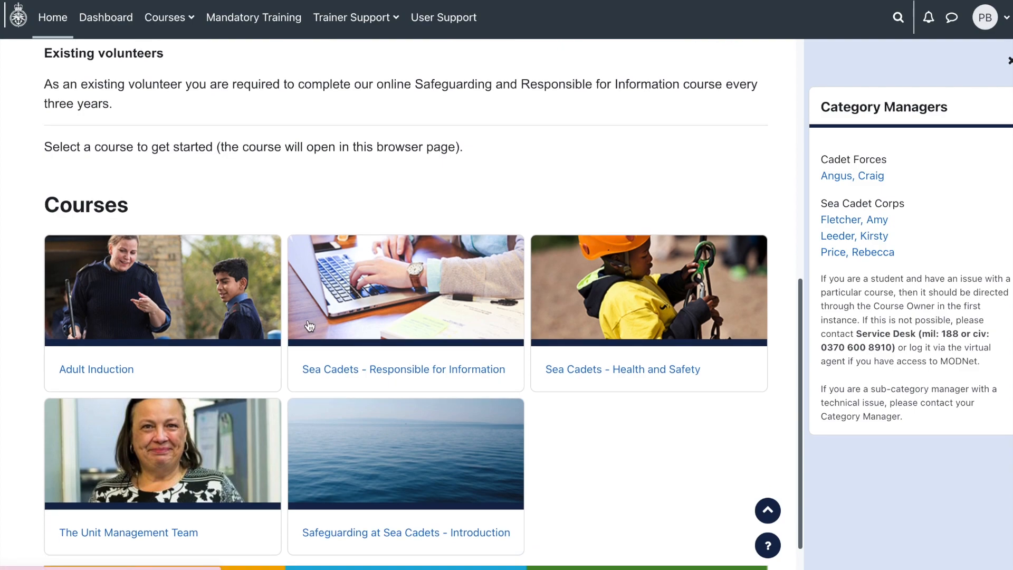
pyautogui.scroll(-3)
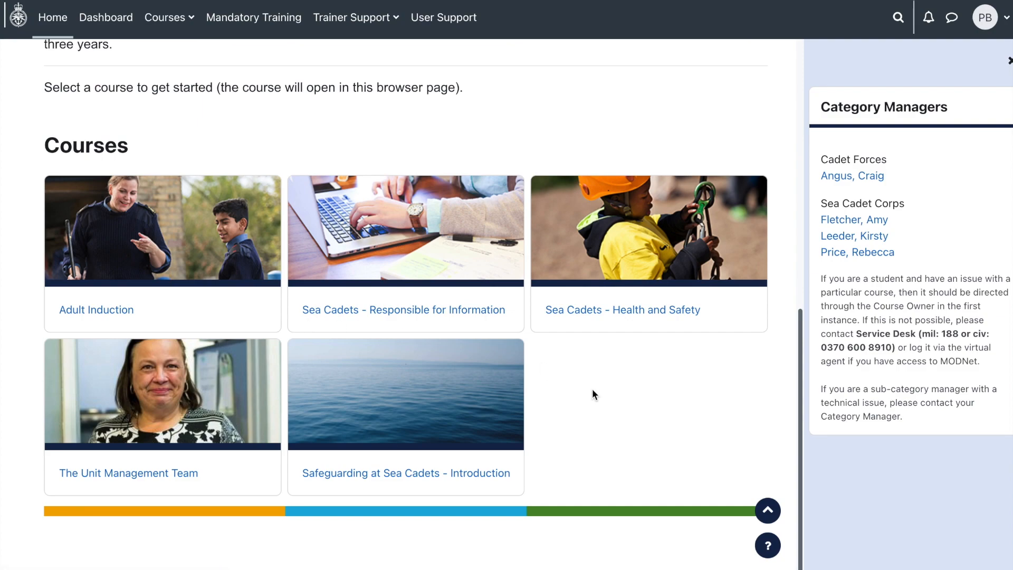